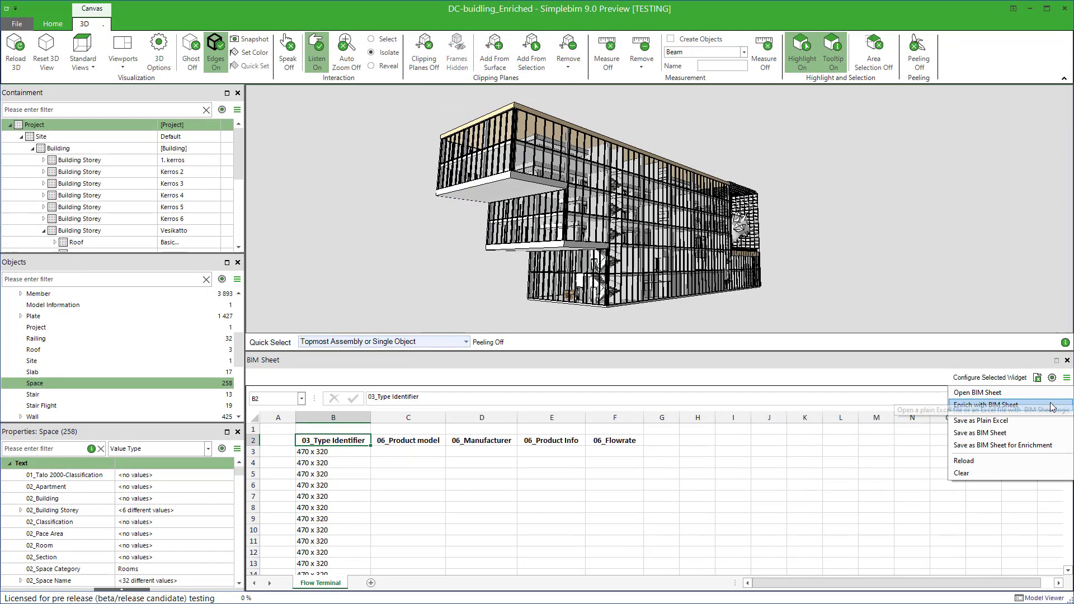
# Step: Enrich the model from the MyExistingCalculationForEnrichment.xlsx workbook
pyautogui.click(985, 405)
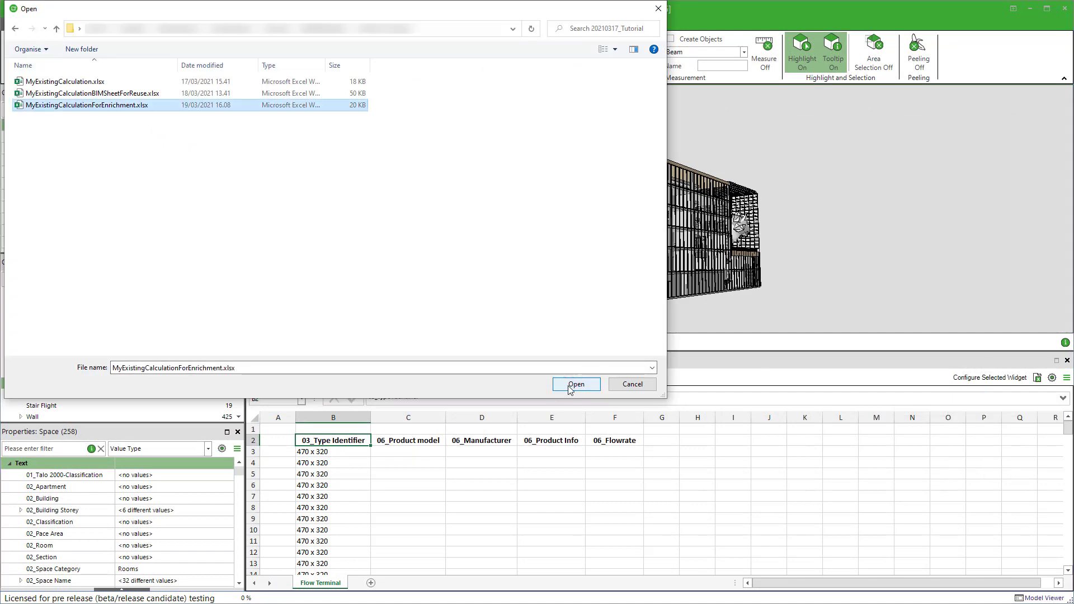
pyautogui.click(575, 384)
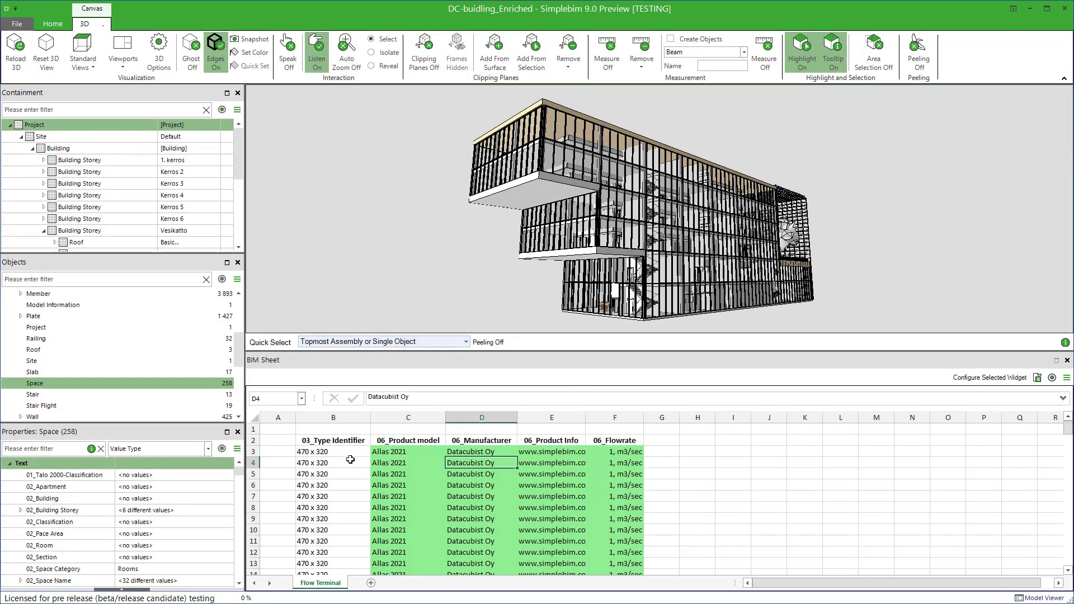
pyautogui.click(333, 451)
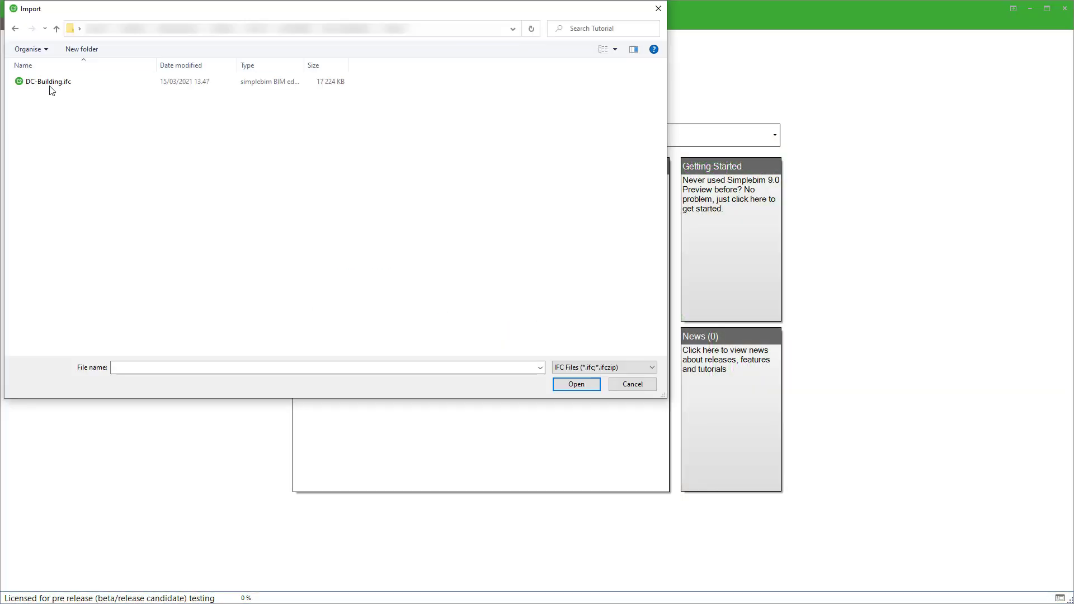
# Step: Import DC-Building.ifc and add an empty BIM Sheet to the workspace
pyautogui.click(575, 384)
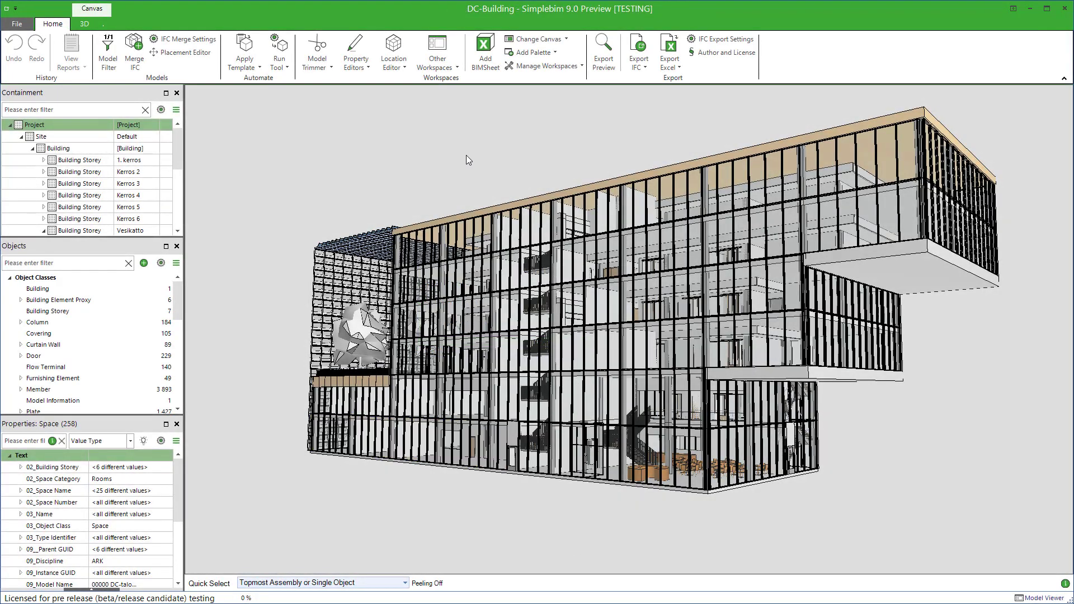
pyautogui.moveTo(484, 45)
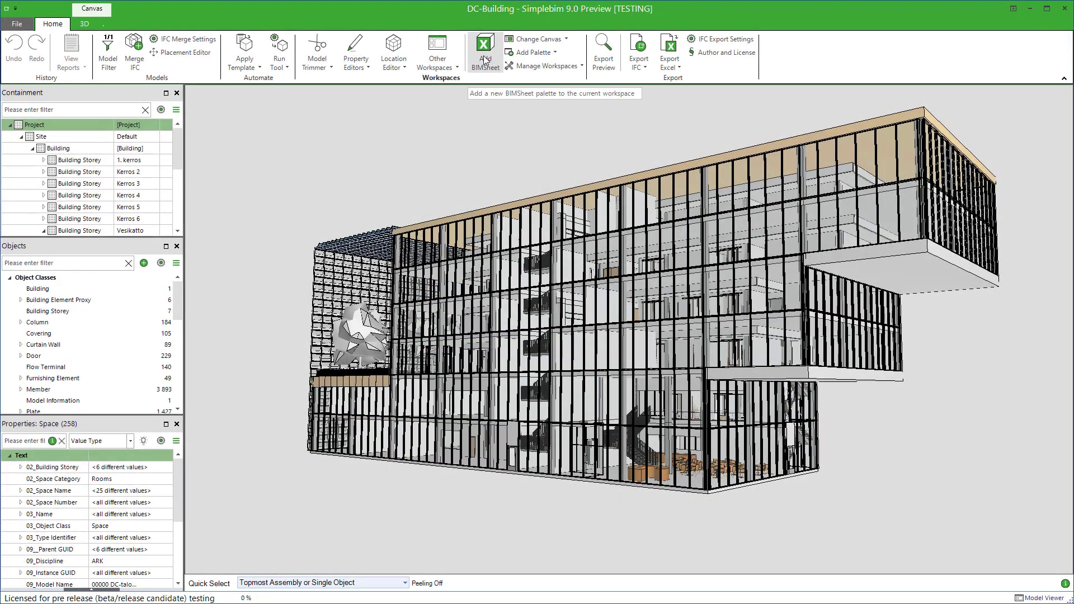
pyautogui.click(485, 49)
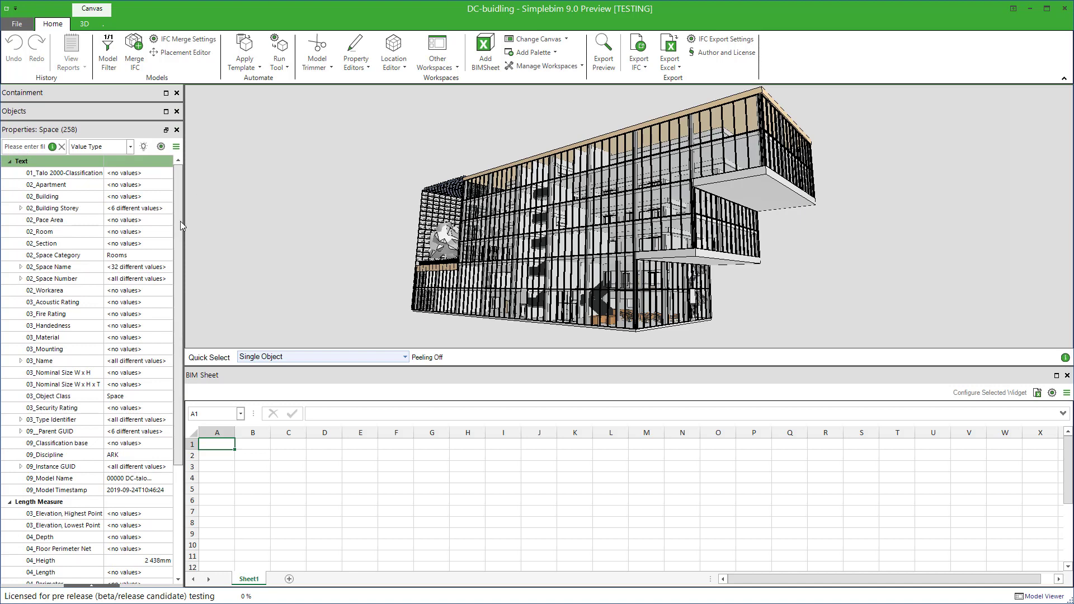
# Step: Bring the Containment and Objects panels back above the Properties panel
pyautogui.scroll(-3)
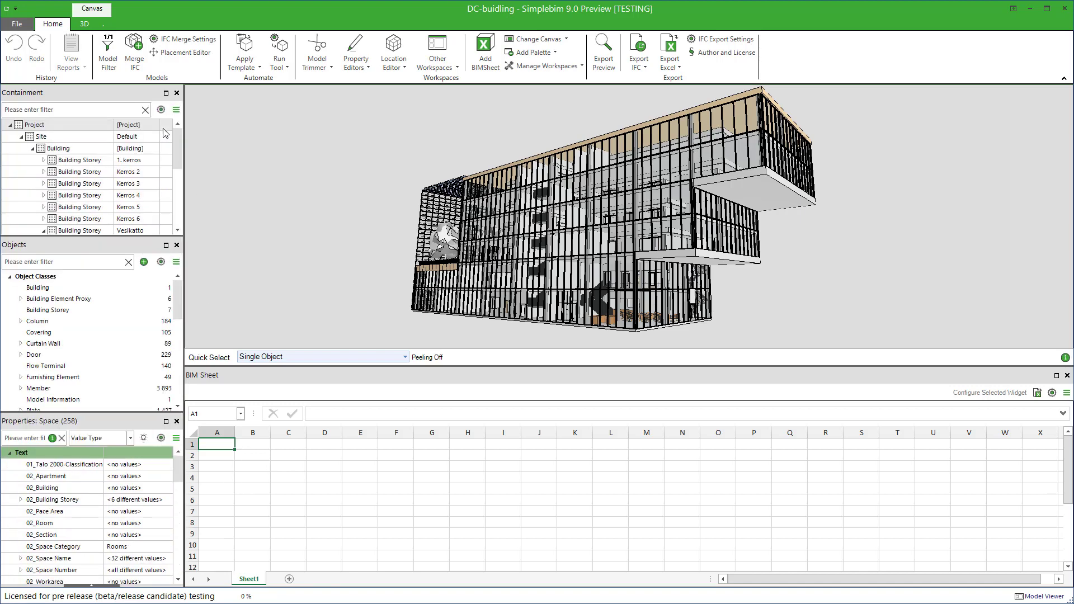
pyautogui.moveTo(244, 52)
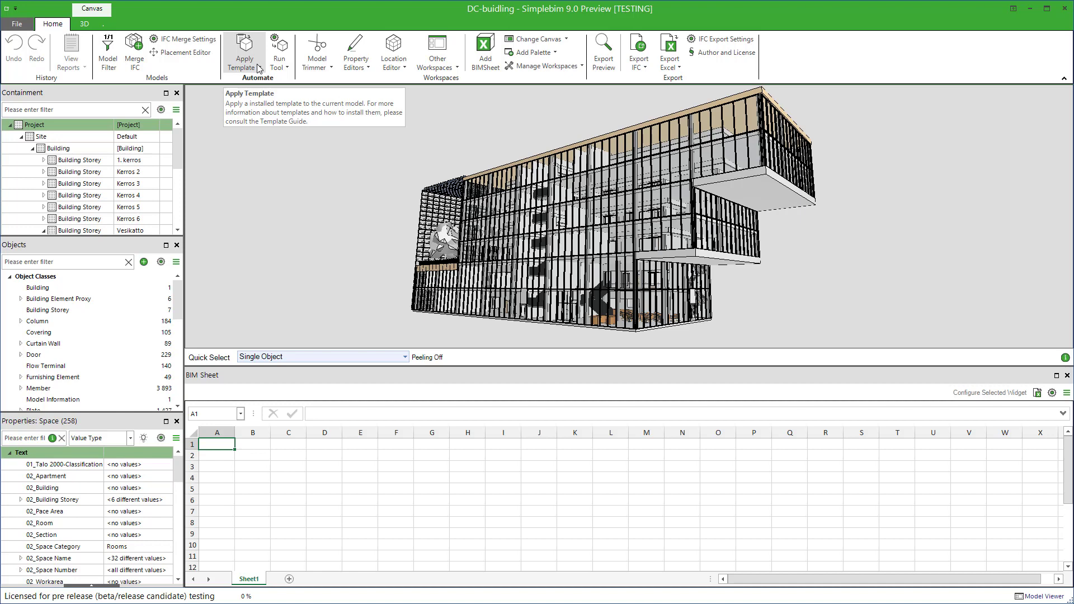
pyautogui.moveTo(219, 346)
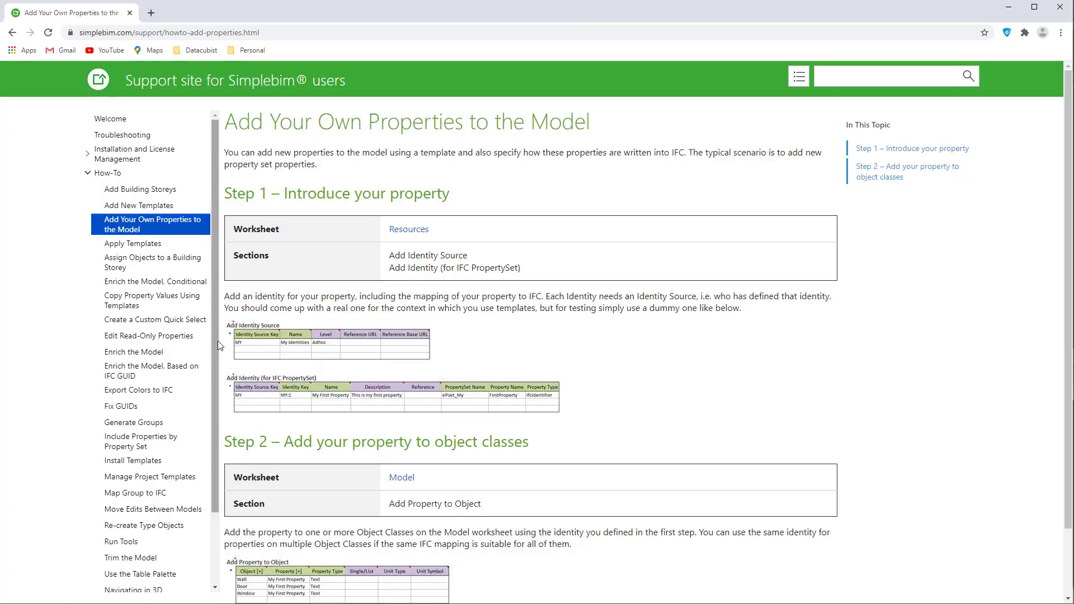
pyautogui.moveTo(212, 121)
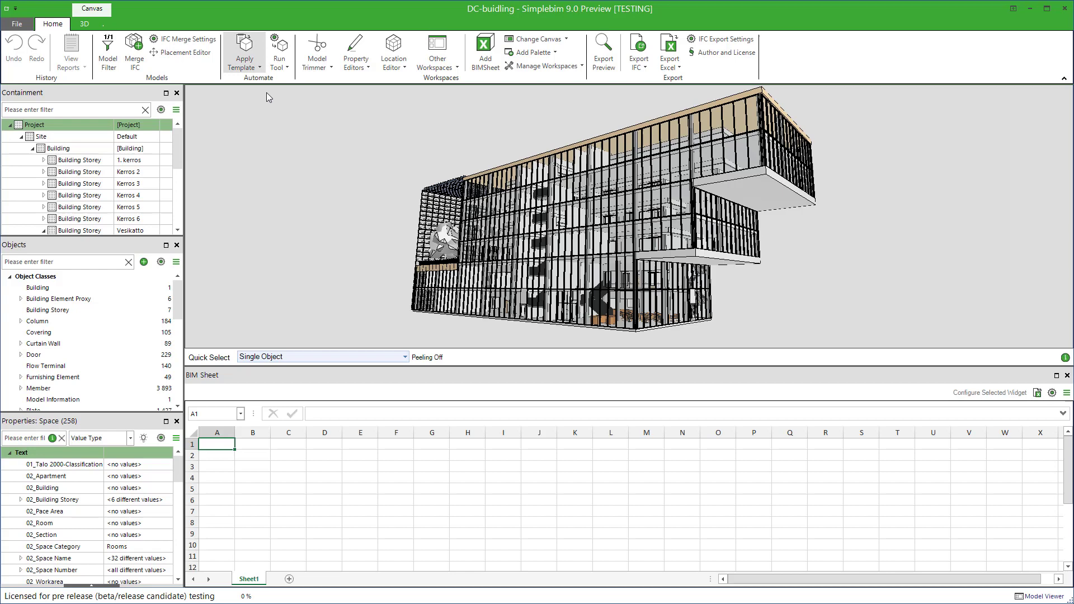
# Step: Apply the properties template adding 06_Manufacturer, 06_Flowrate and other 06_ properties to all objects
pyautogui.click(244, 52)
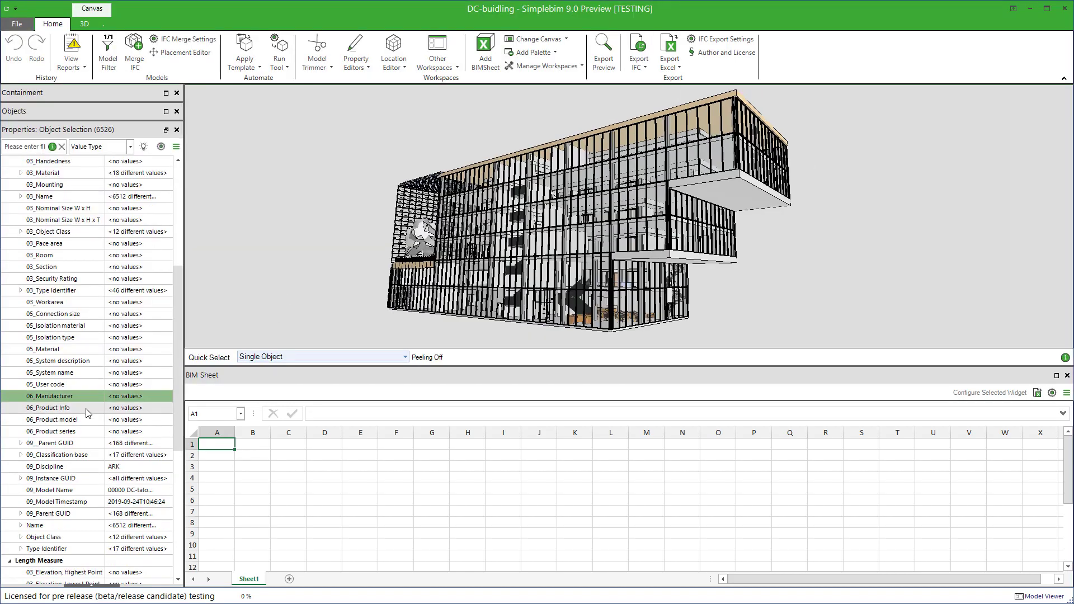
pyautogui.scroll(-3)
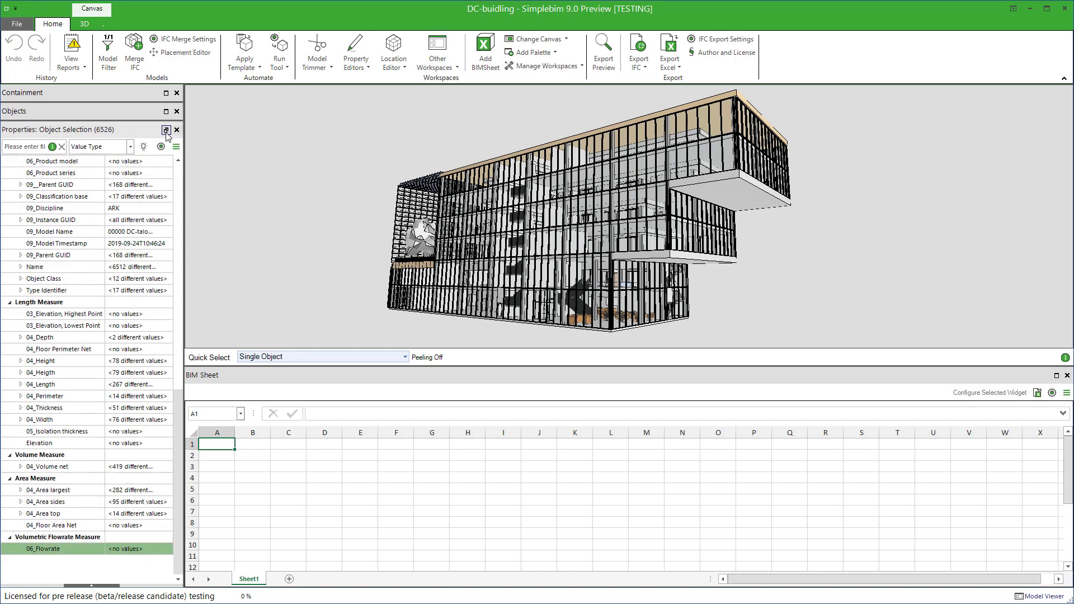
pyautogui.click(166, 130)
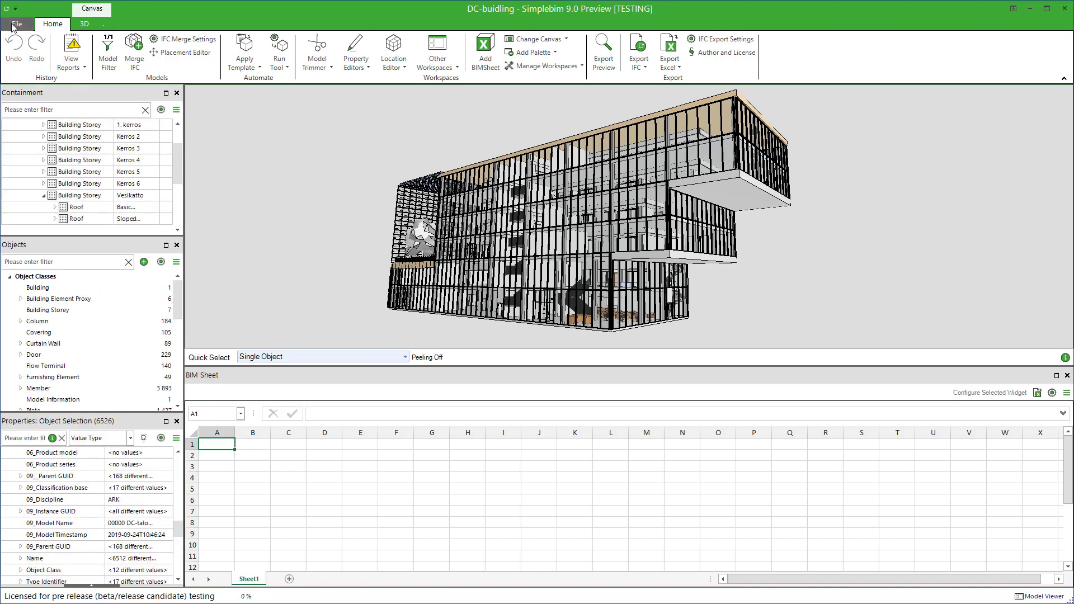
# Step: Save the model as DC-building_withNewProperties.cube
pyautogui.click(15, 23)
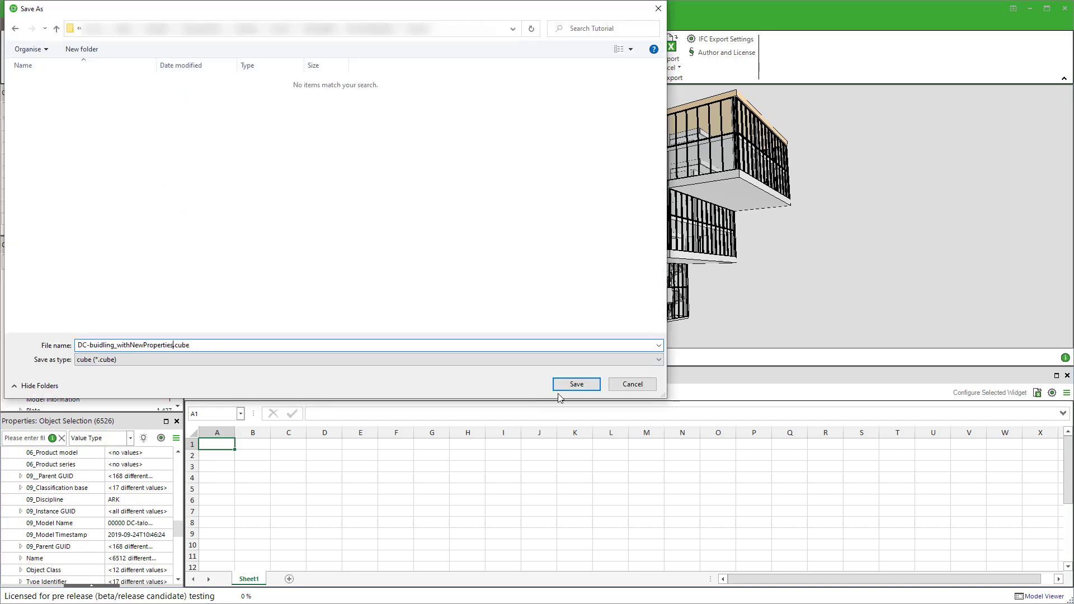
pyautogui.click(576, 383)
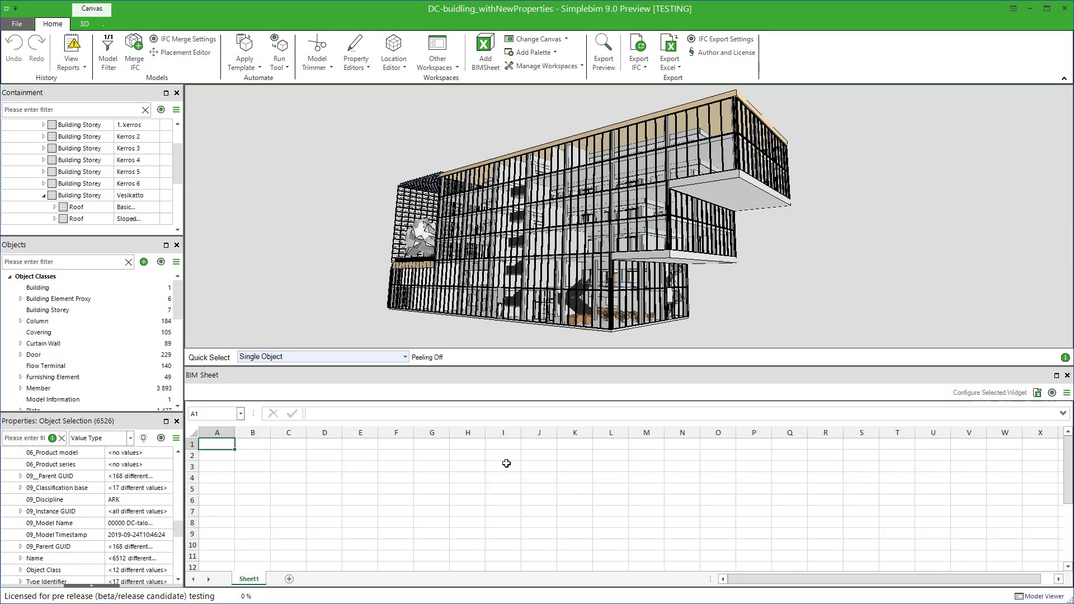
pyautogui.moveTo(235, 375)
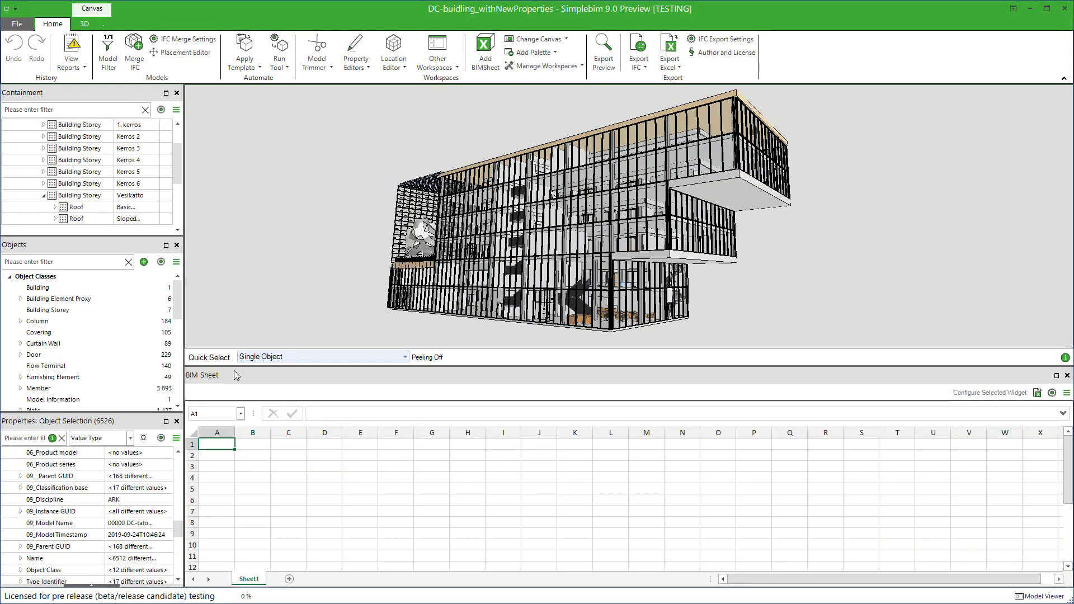
pyautogui.moveTo(176, 304)
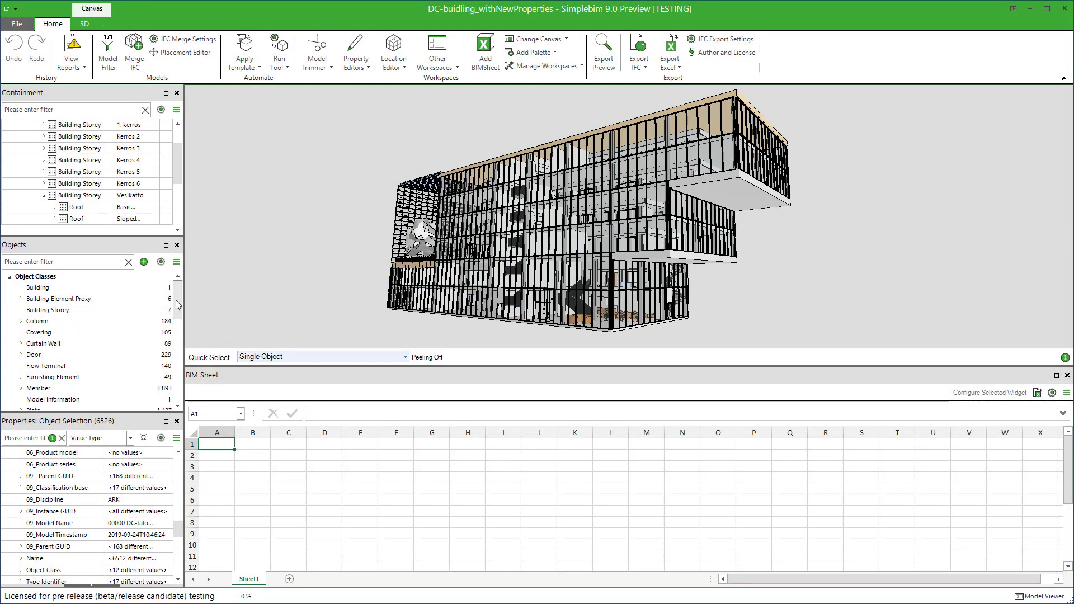
# Step: Select the 140 Flow Terminal objects and bring up the sheet's column chooser
pyautogui.click(35, 288)
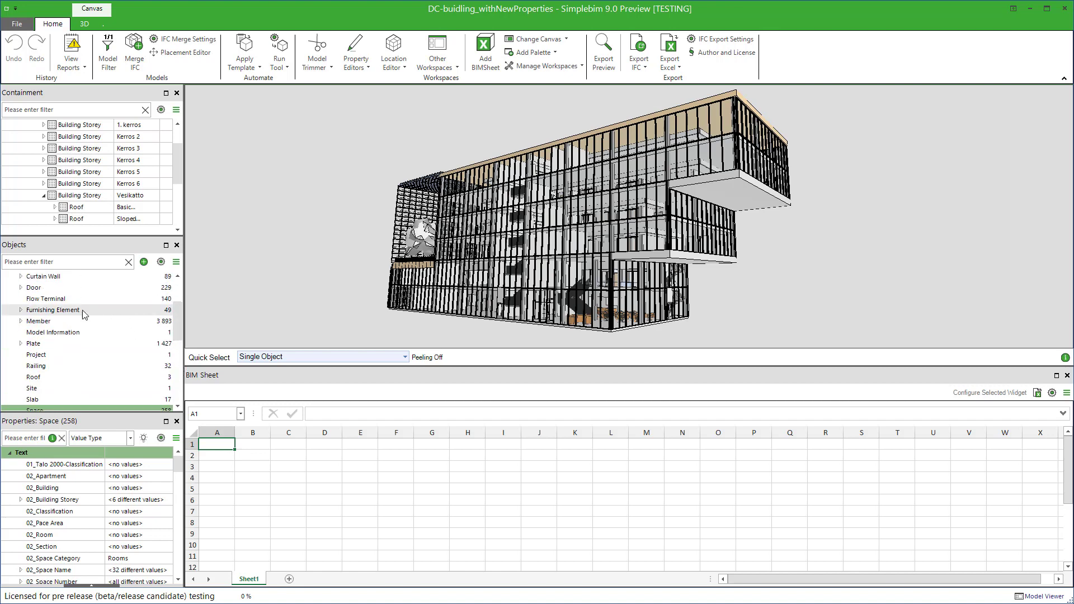
pyautogui.click(47, 299)
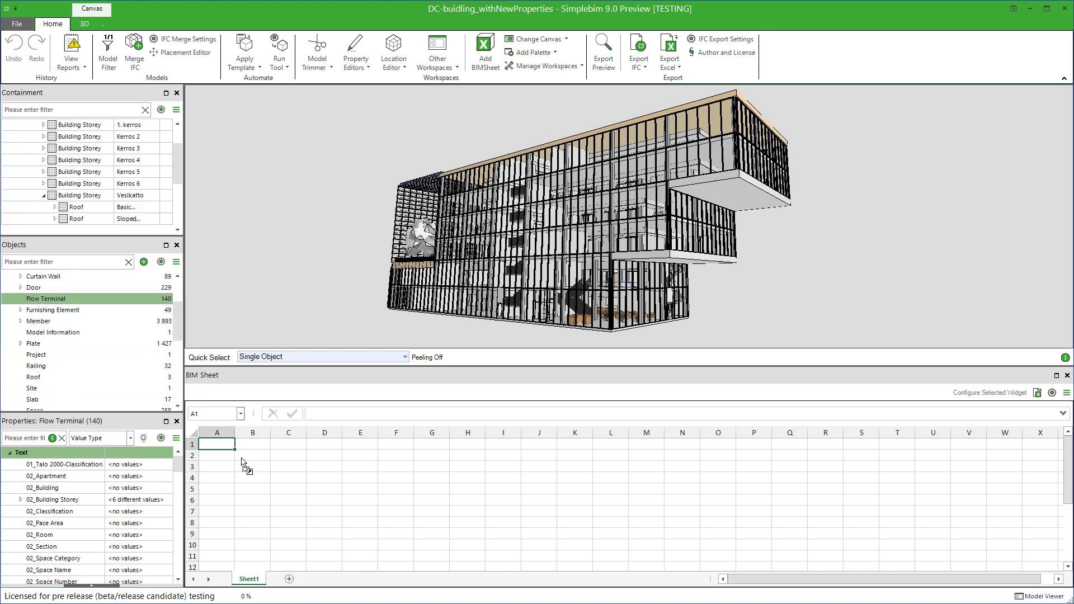
pyautogui.moveTo(258, 458)
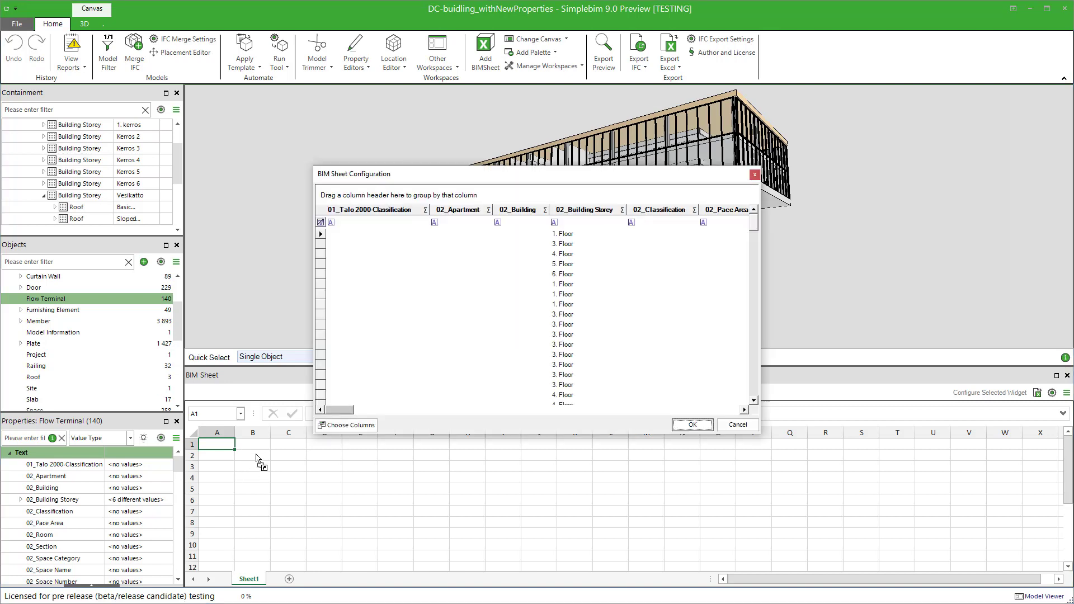
pyautogui.moveTo(317, 447)
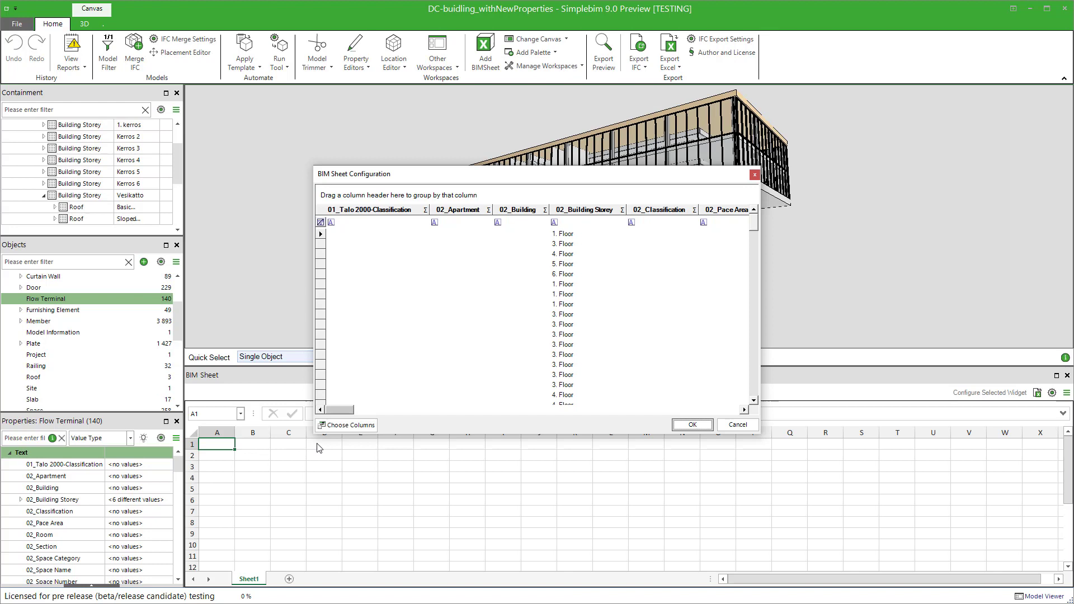
pyautogui.click(346, 425)
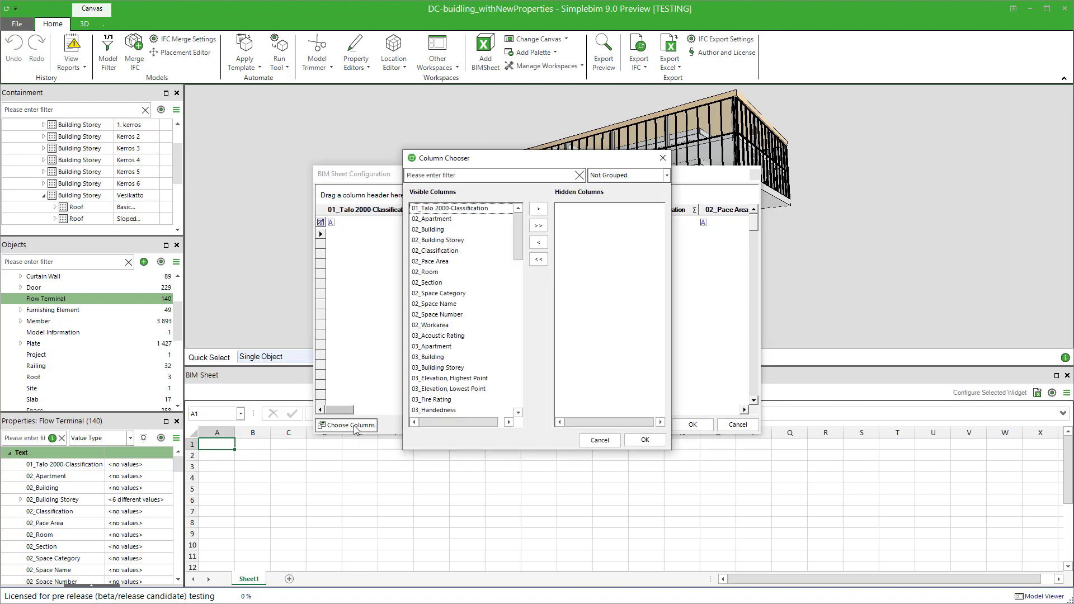
pyautogui.moveTo(487, 255)
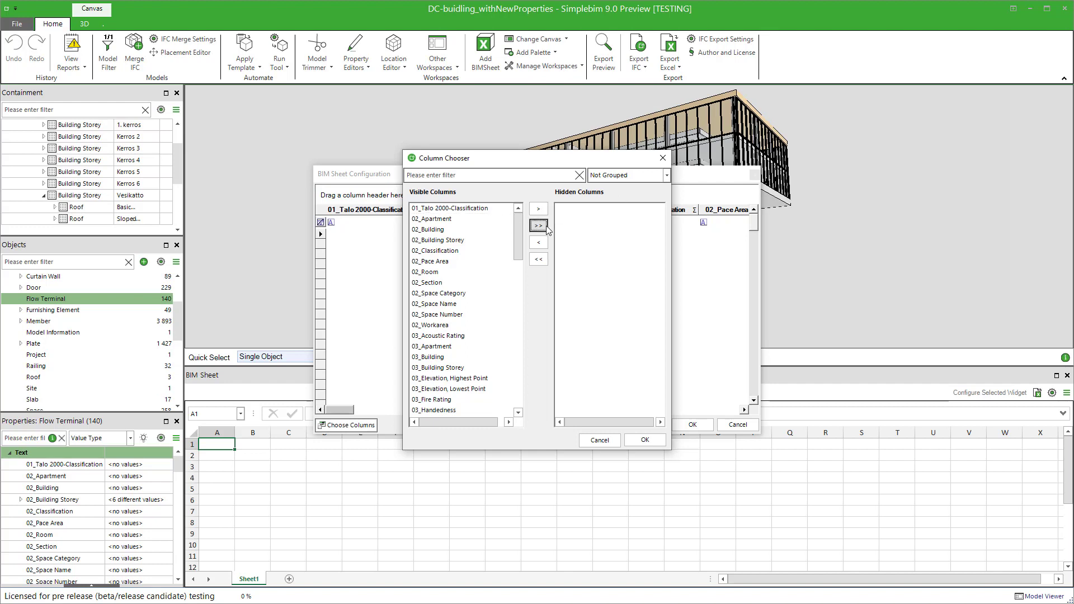
# Step: Make only 03_Type Identifier, 06_Manufacturer, 06_Product Info, 06_Product model and 06_Flowrate visible
pyautogui.click(539, 225)
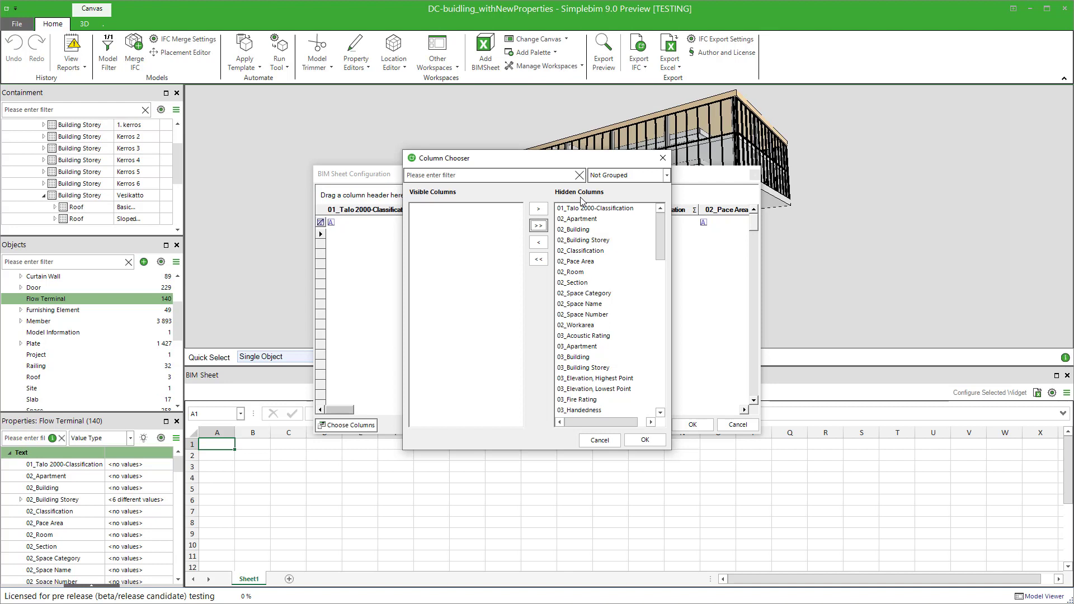
pyautogui.scroll(-3)
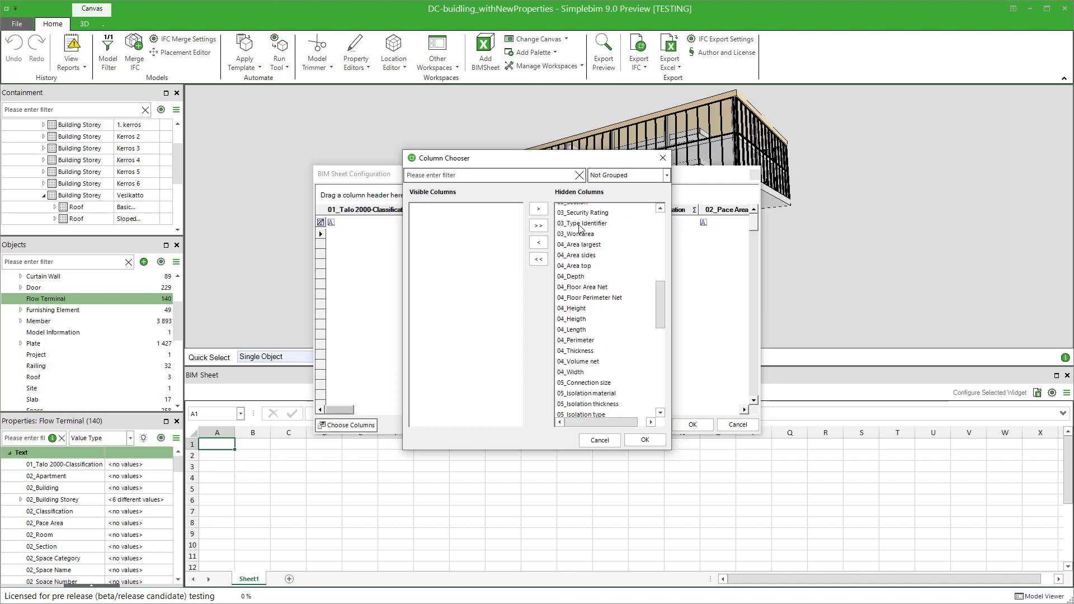
pyautogui.click(538, 208)
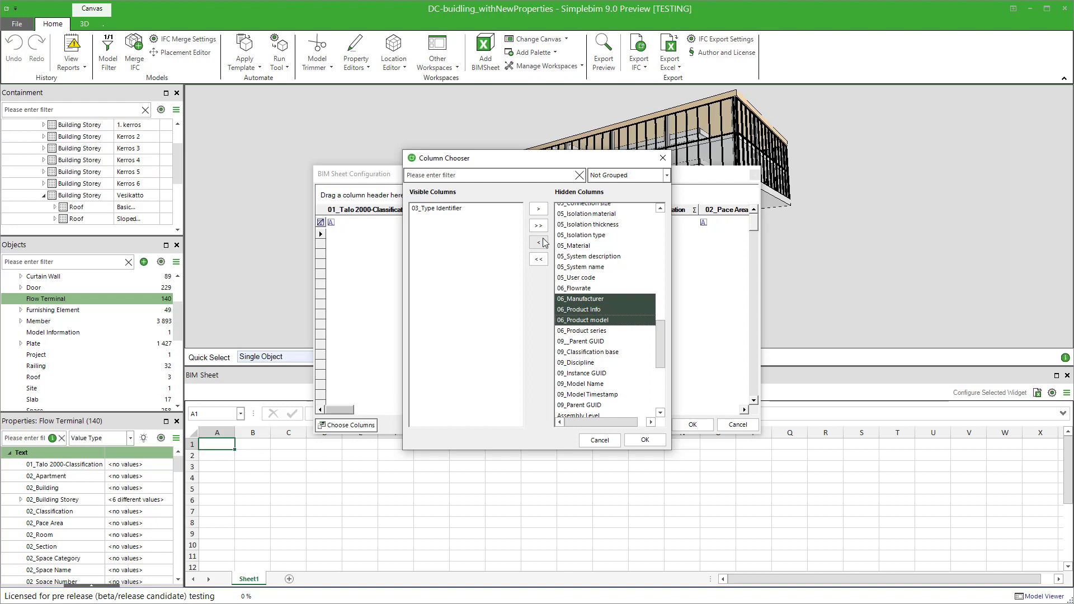
pyautogui.click(538, 245)
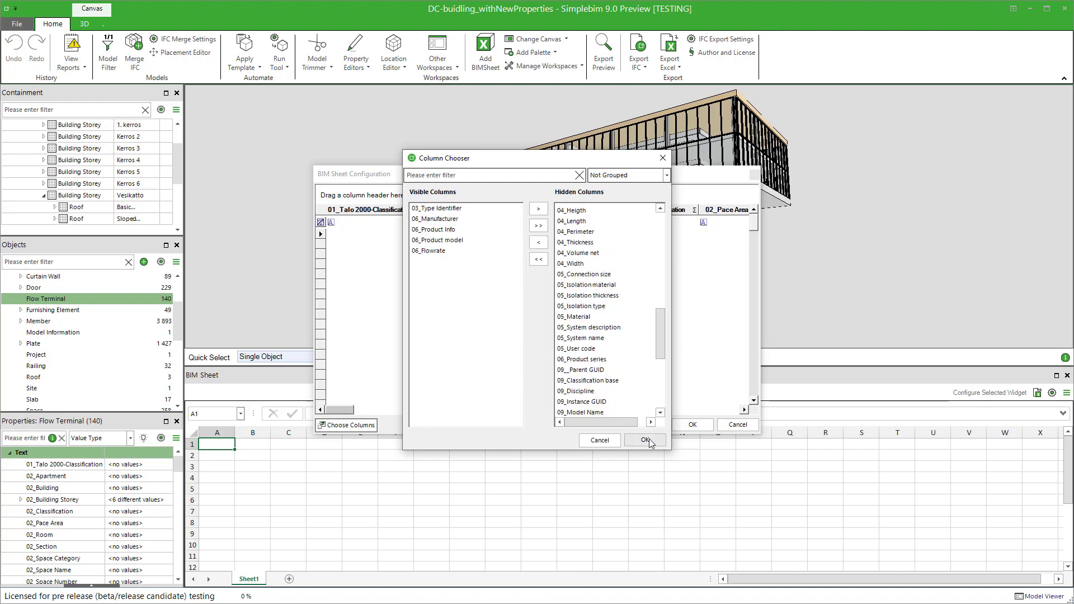
pyautogui.click(646, 440)
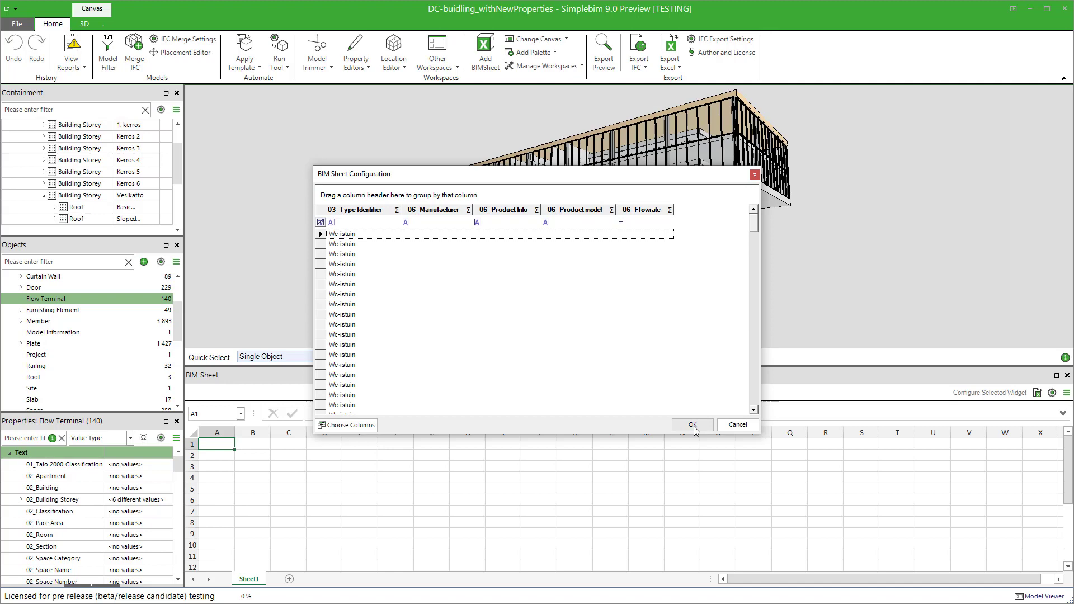
# Step: Apply the column setup so the Flow Terminal sheet lists Wc-istuin rows under the five columns
pyautogui.click(691, 425)
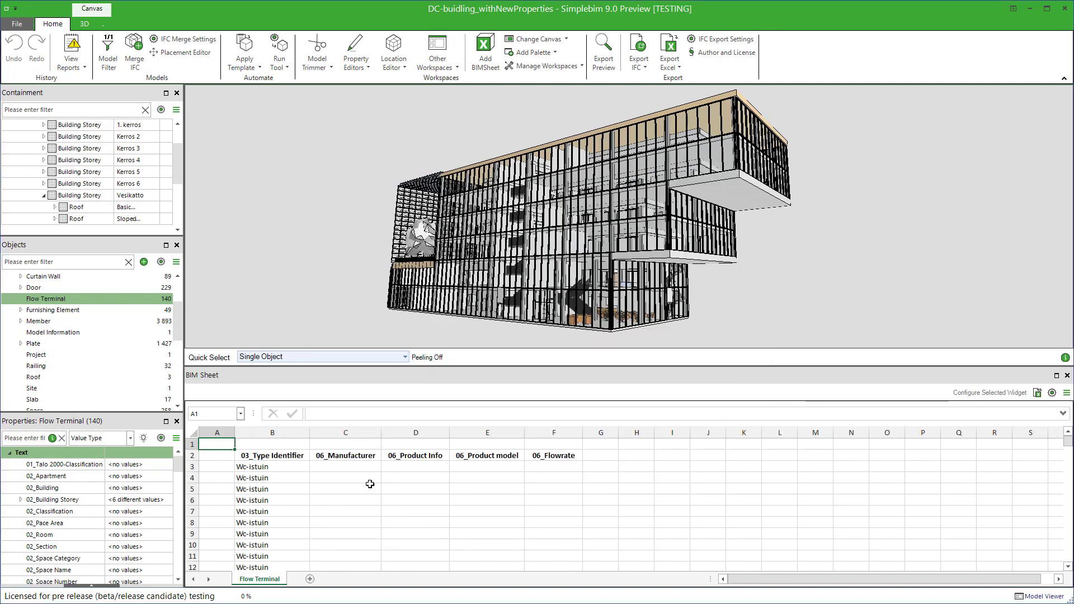
pyautogui.moveTo(486, 467)
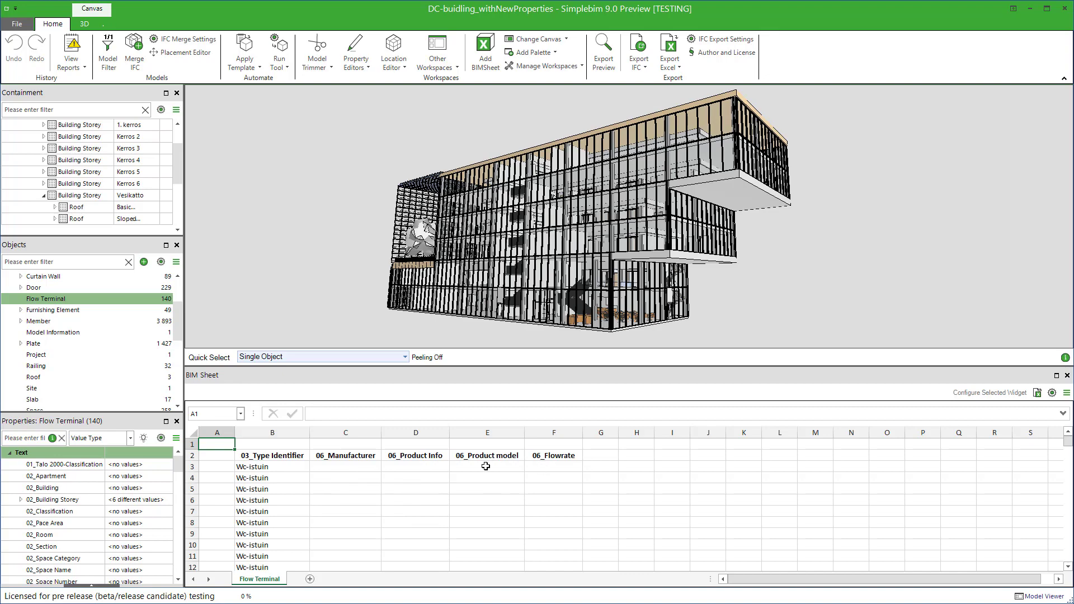
pyautogui.click(415, 467)
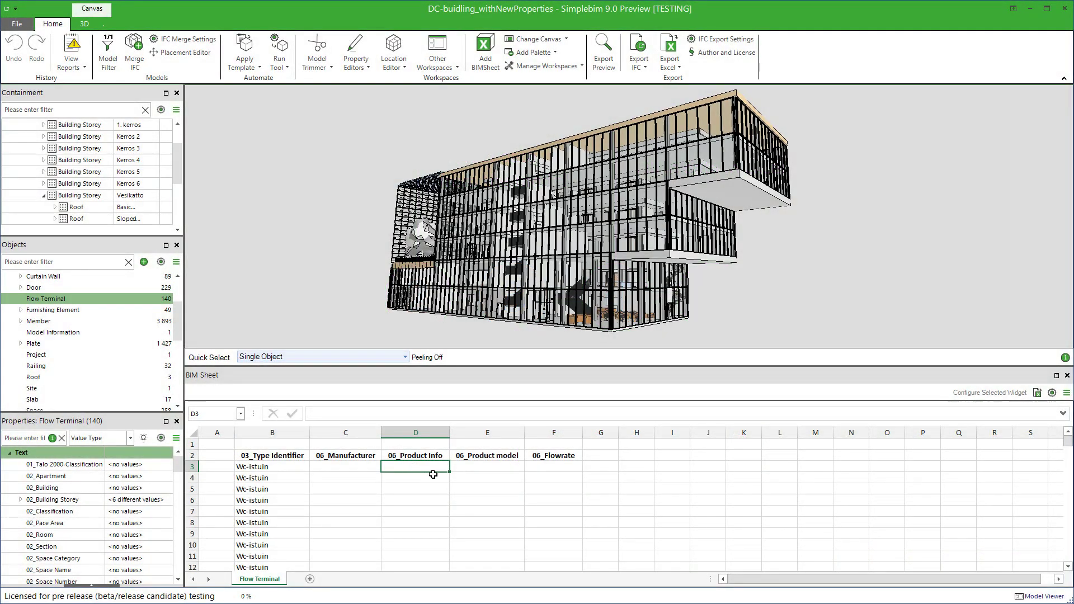
pyautogui.moveTo(1008, 393)
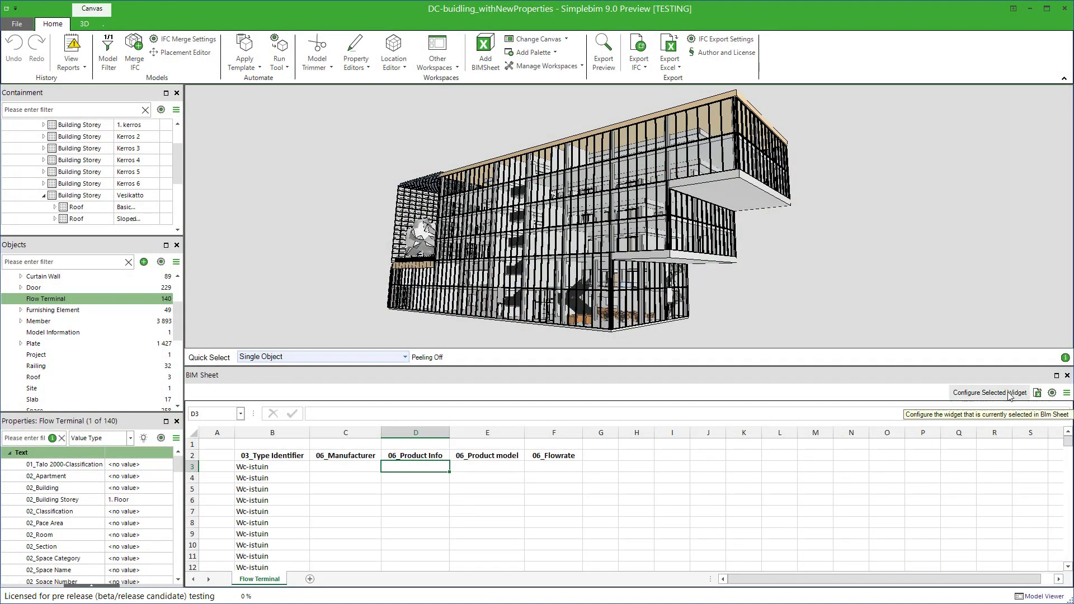
pyautogui.moveTo(989, 392)
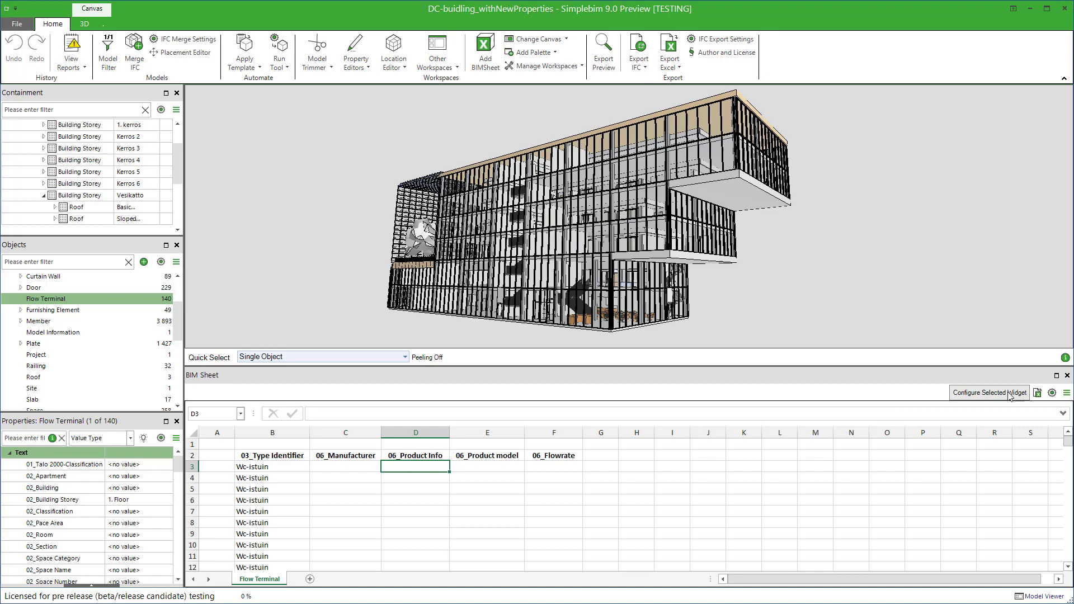
# Step: Save the sheet for enrichment as MyExistingCalculationForEnrichment.xlsx and open it in Excel
pyautogui.click(988, 393)
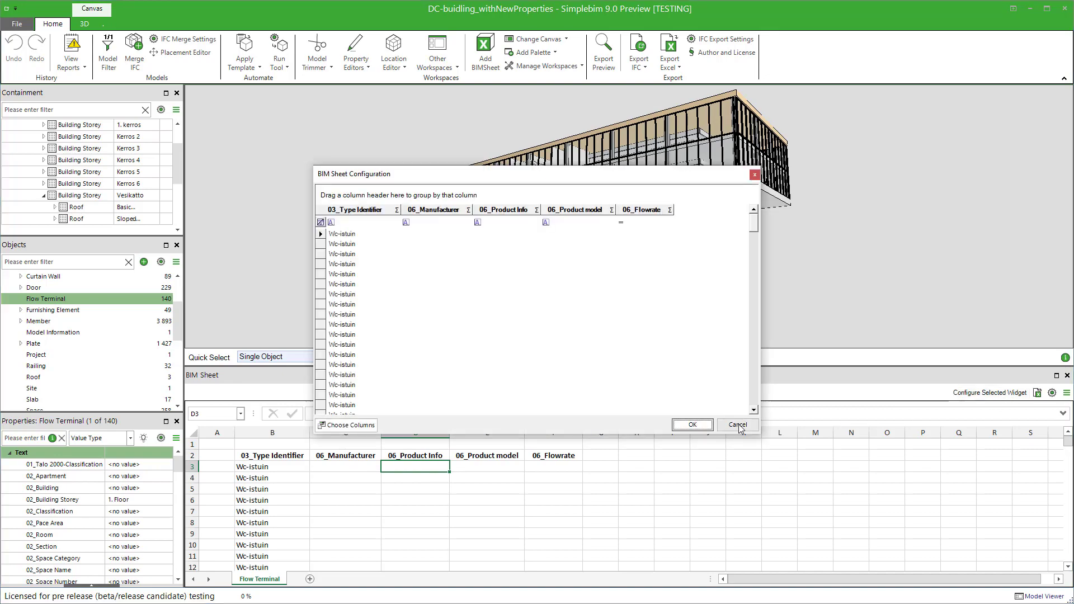
pyautogui.click(737, 425)
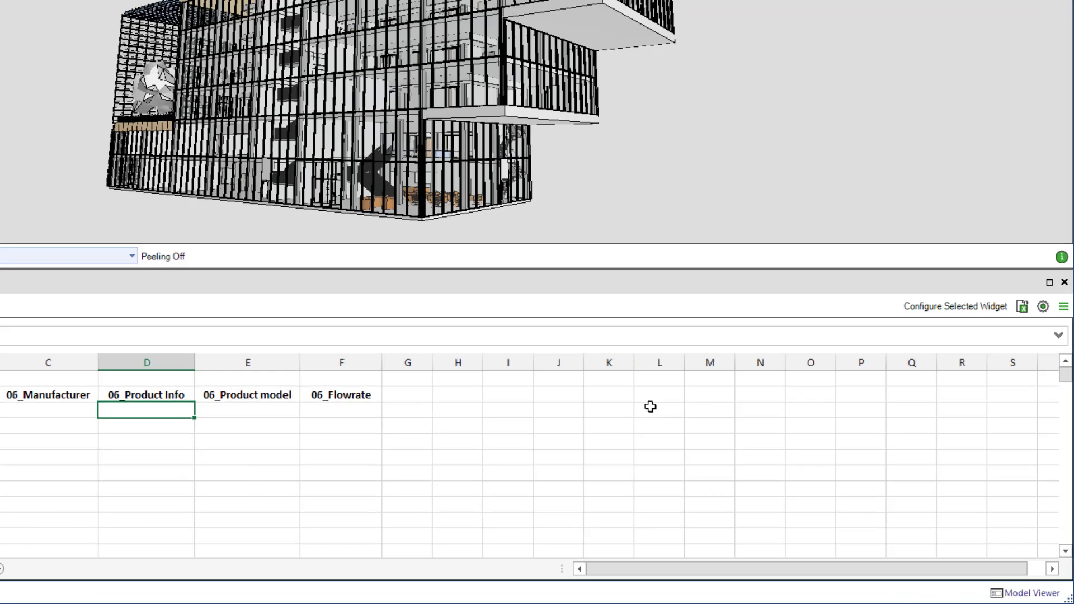
pyautogui.click(1063, 306)
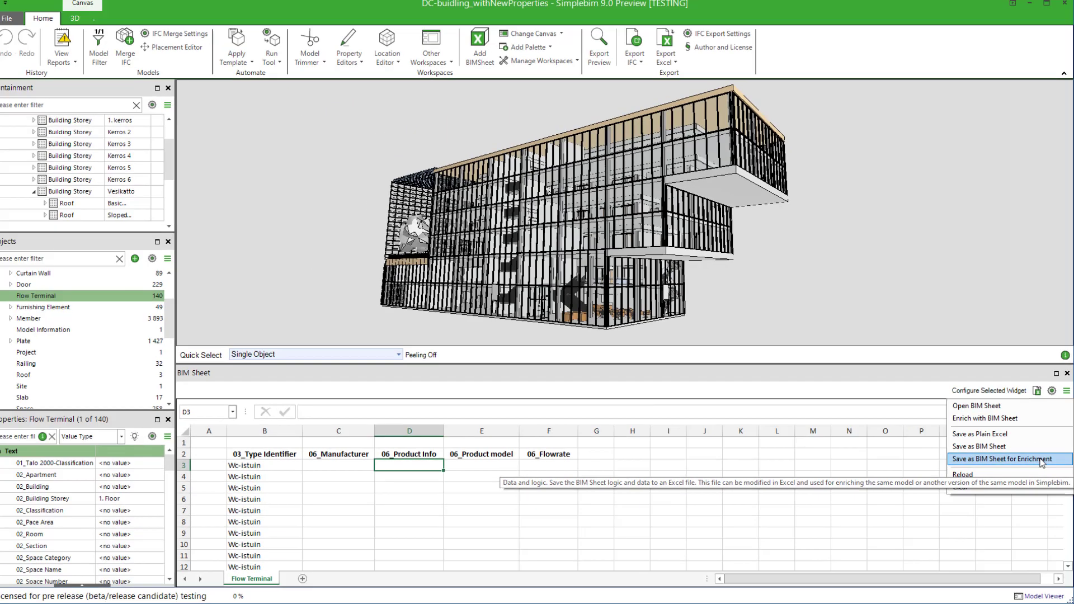
pyautogui.click(1005, 459)
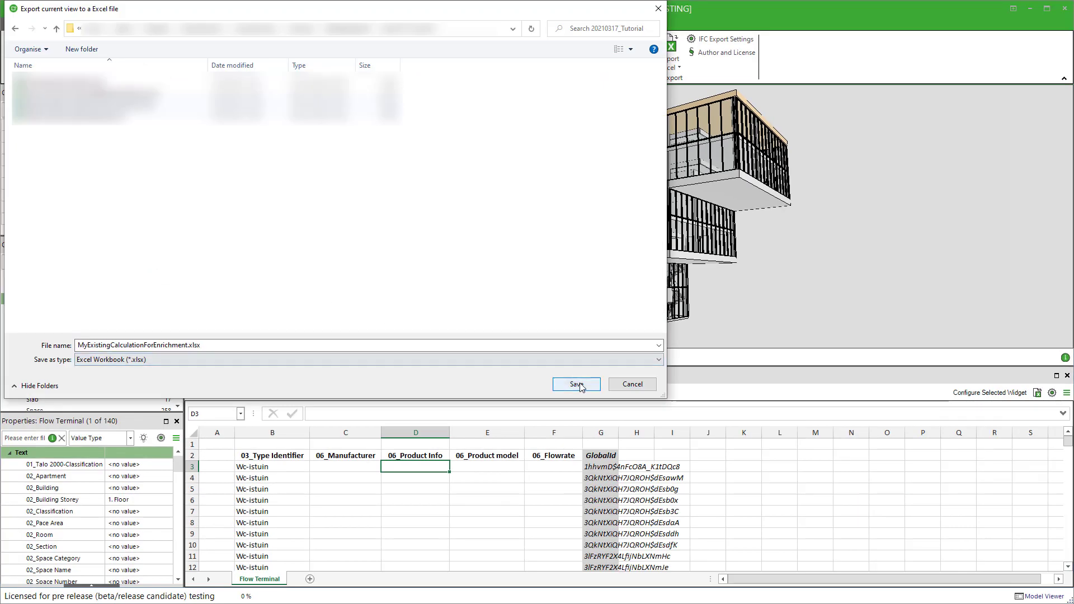
pyautogui.click(576, 384)
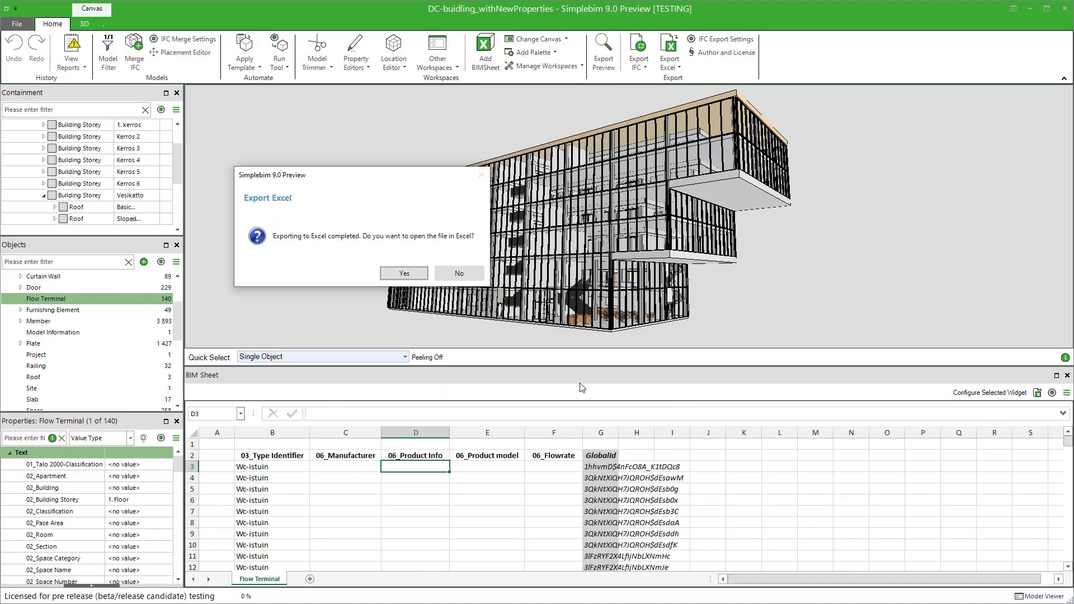
pyautogui.click(404, 273)
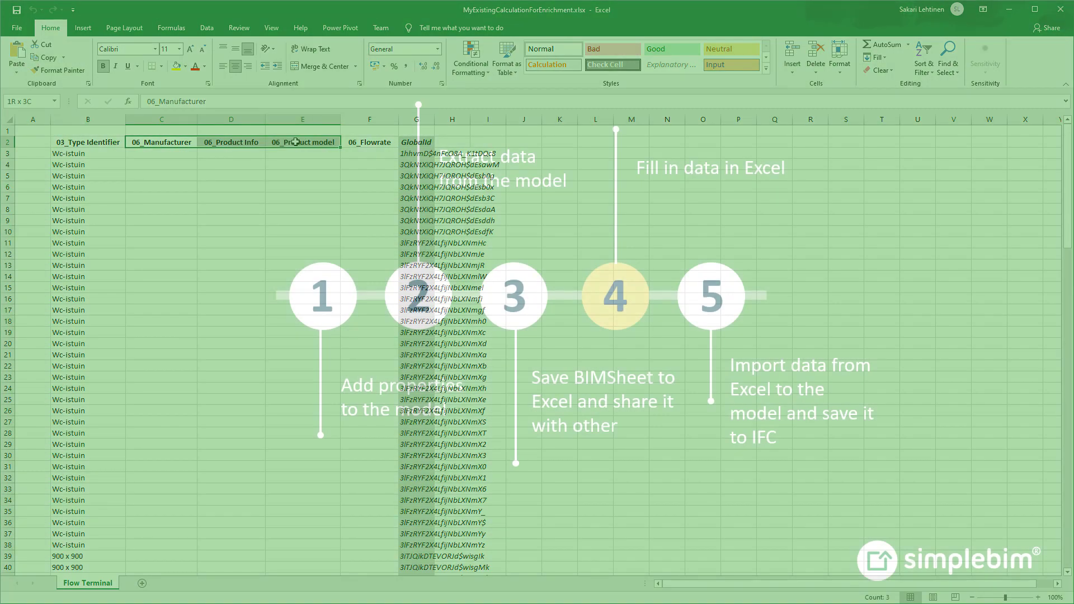
pyautogui.click(416, 142)
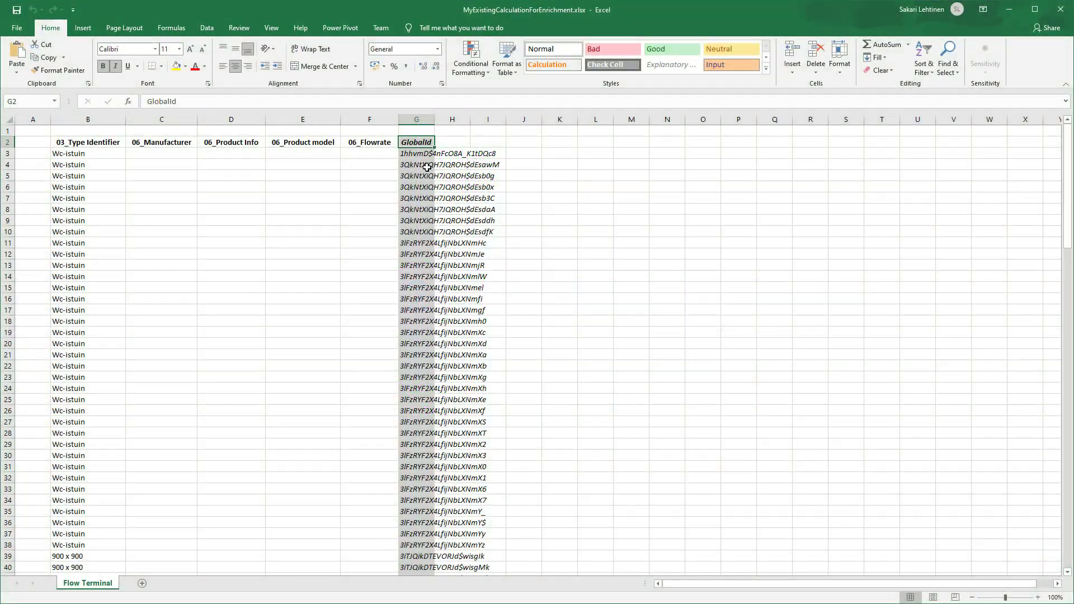
pyautogui.moveTo(416, 143); pyautogui.dragTo(452, 198)
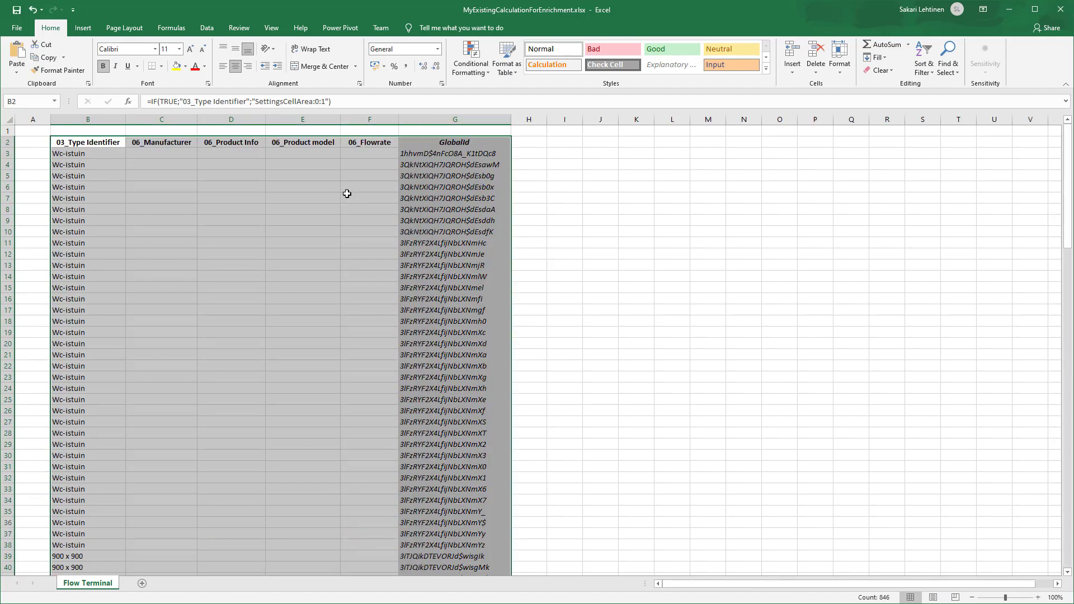
pyautogui.moveTo(355, 197)
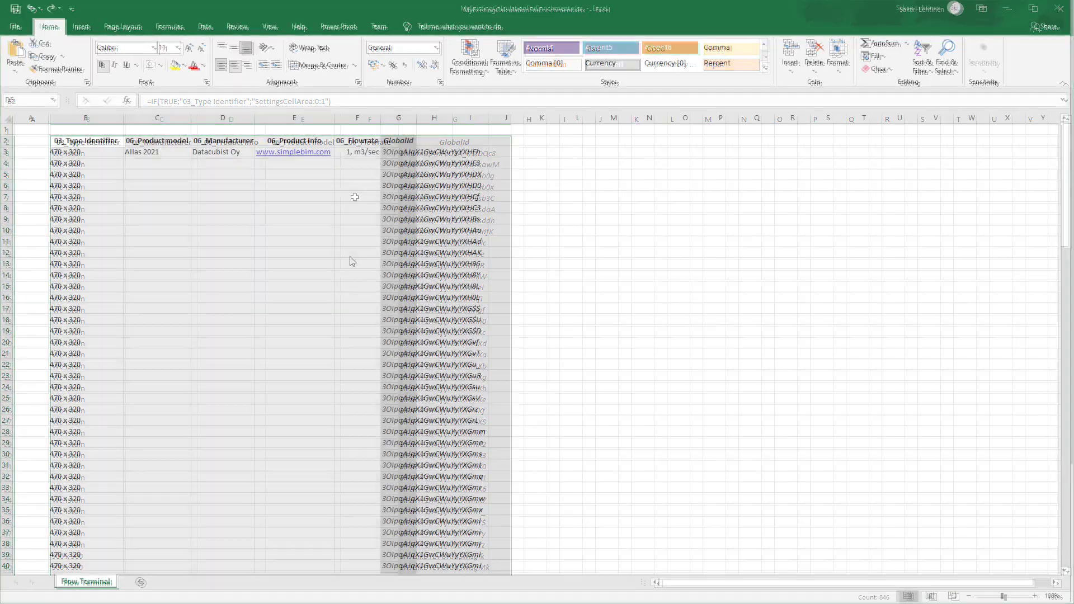
# Step: Fill C3:F3 (Allas 2021, Datacubist Oy, simplebim.com link, 1 m3/sec) down to row 55
pyautogui.click(157, 151)
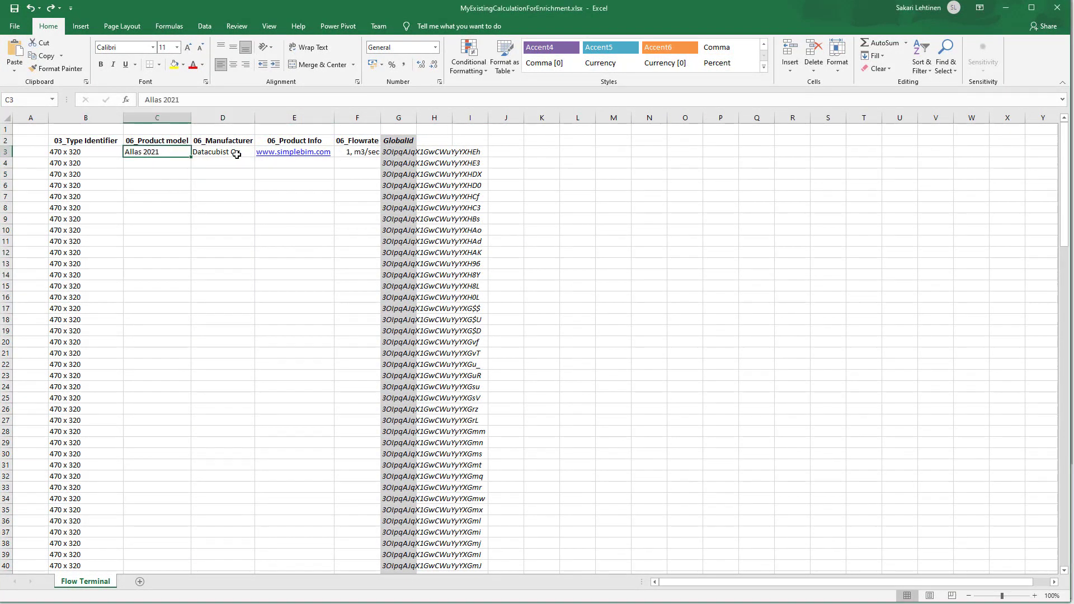
pyautogui.moveTo(157, 151); pyautogui.dragTo(355, 175)
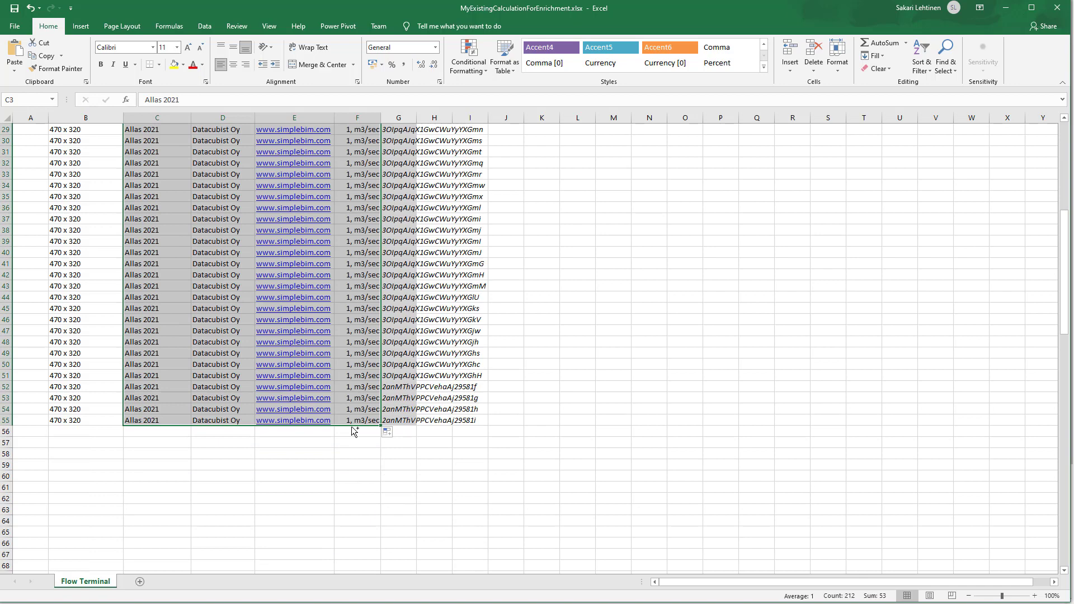
pyautogui.scroll(3)
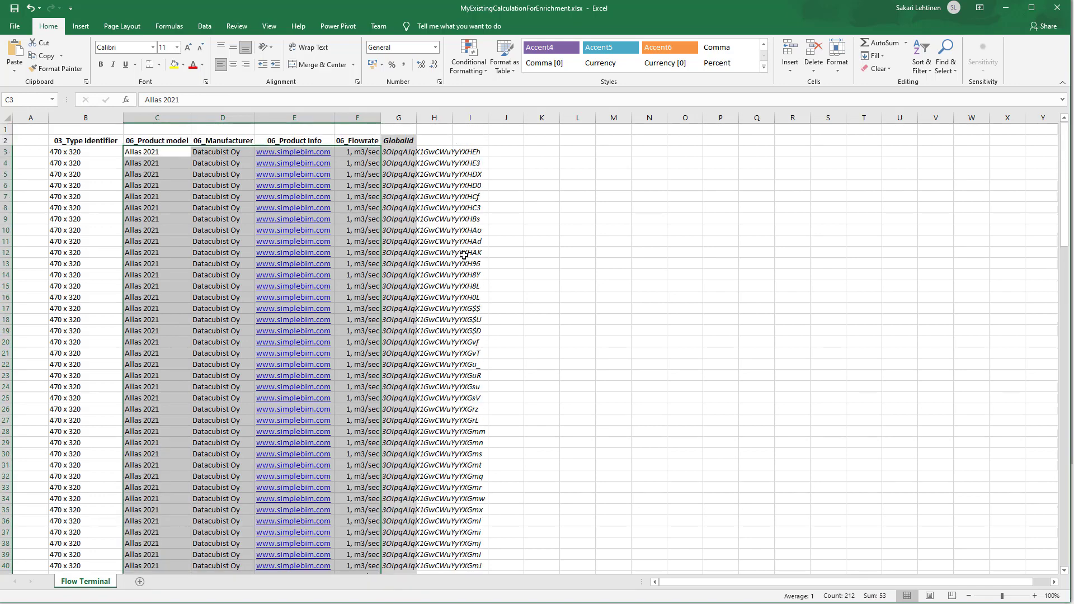
pyautogui.click(506, 197)
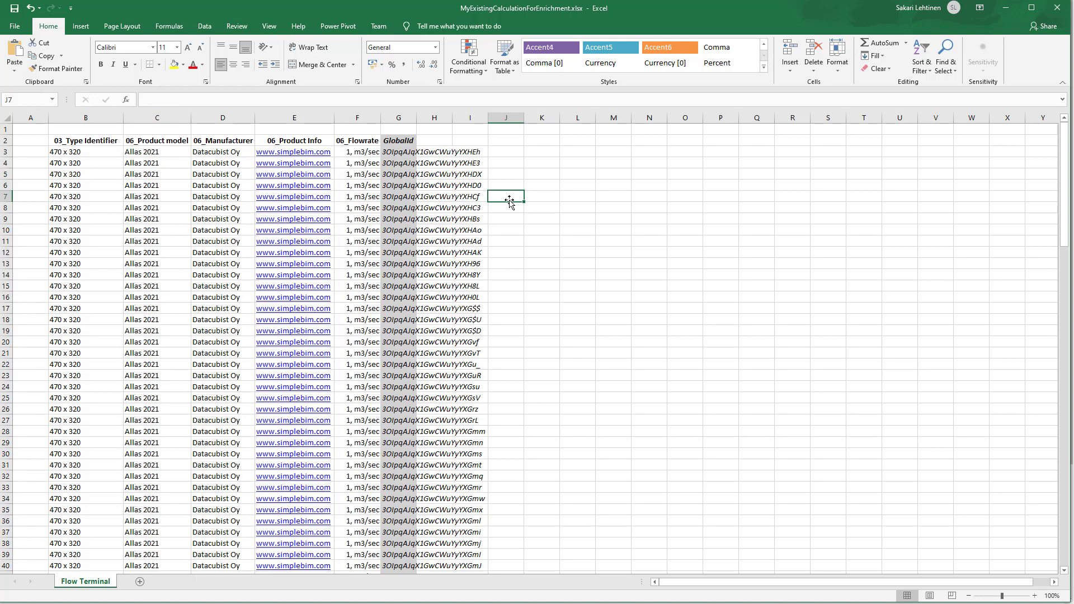
pyautogui.moveTo(327, 196)
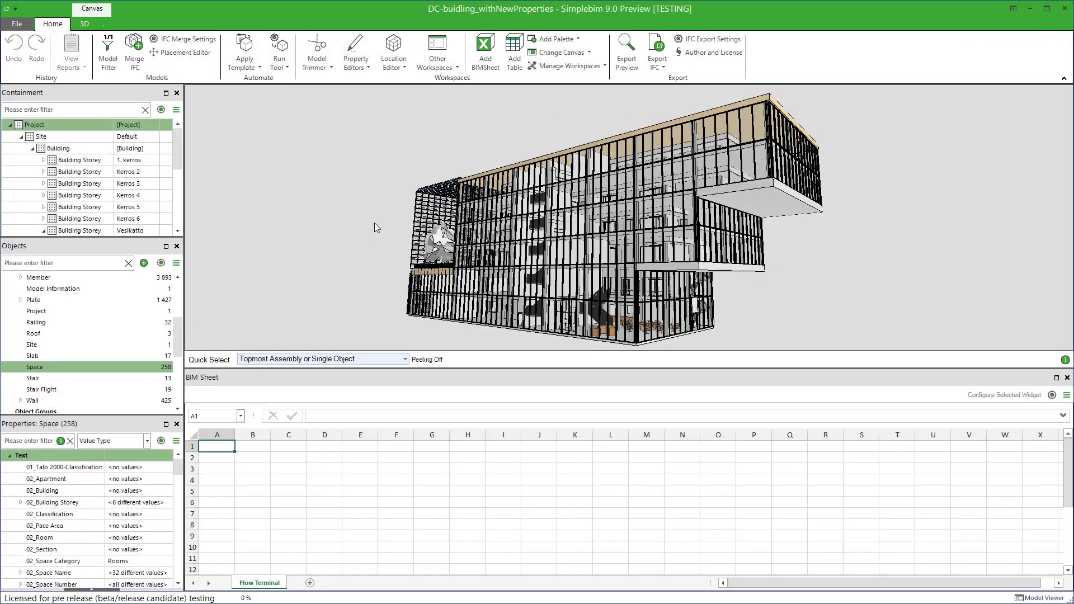
pyautogui.moveTo(520, 236)
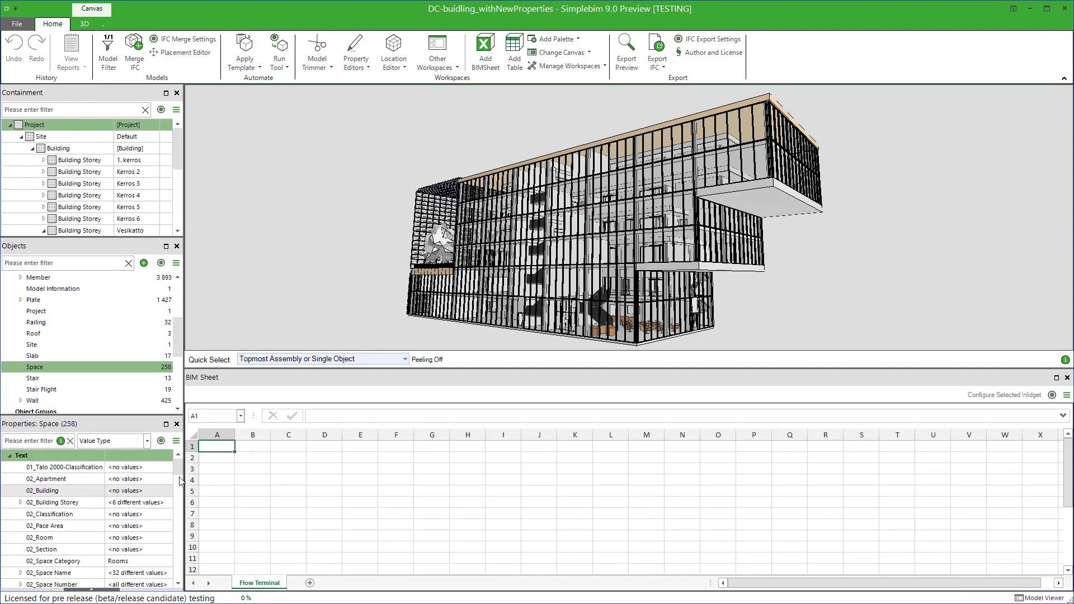
# Step: Scroll the property list and look through the application's File menu options
pyautogui.scroll(-3)
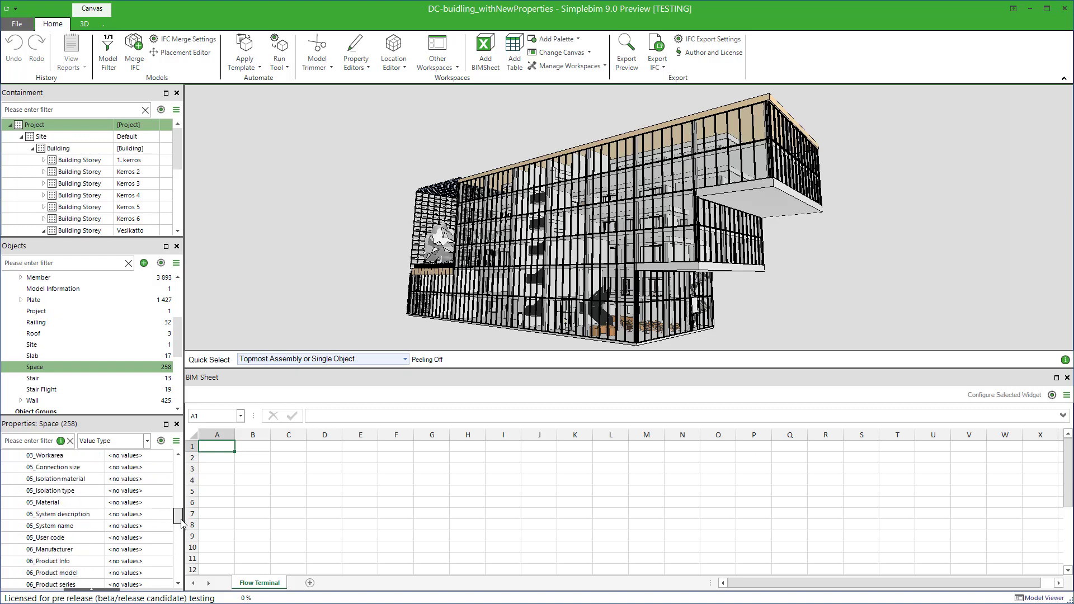
pyautogui.scroll(-3)
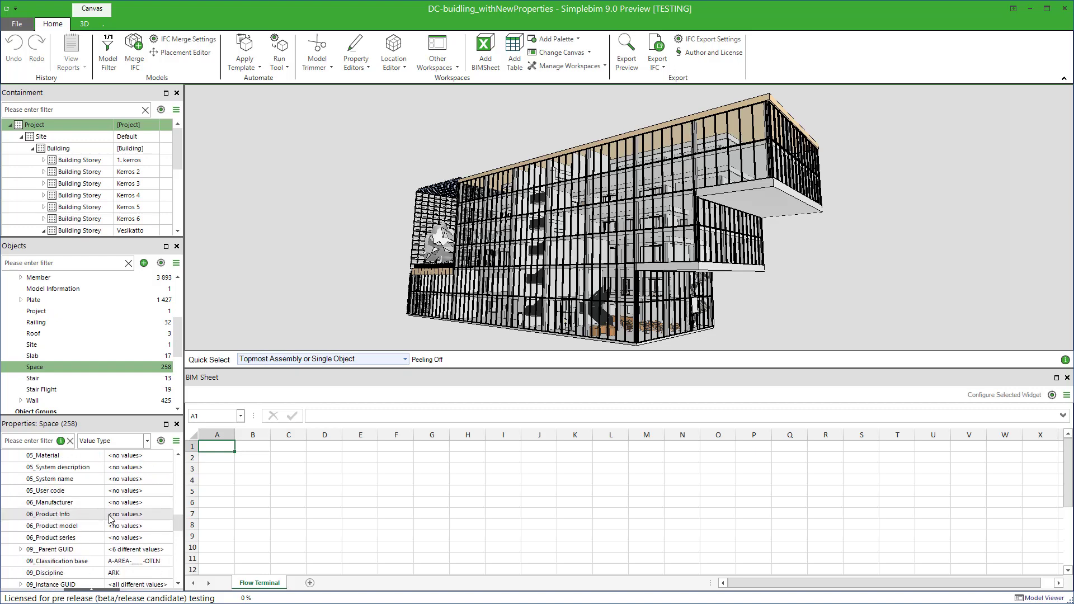
pyautogui.click(16, 23)
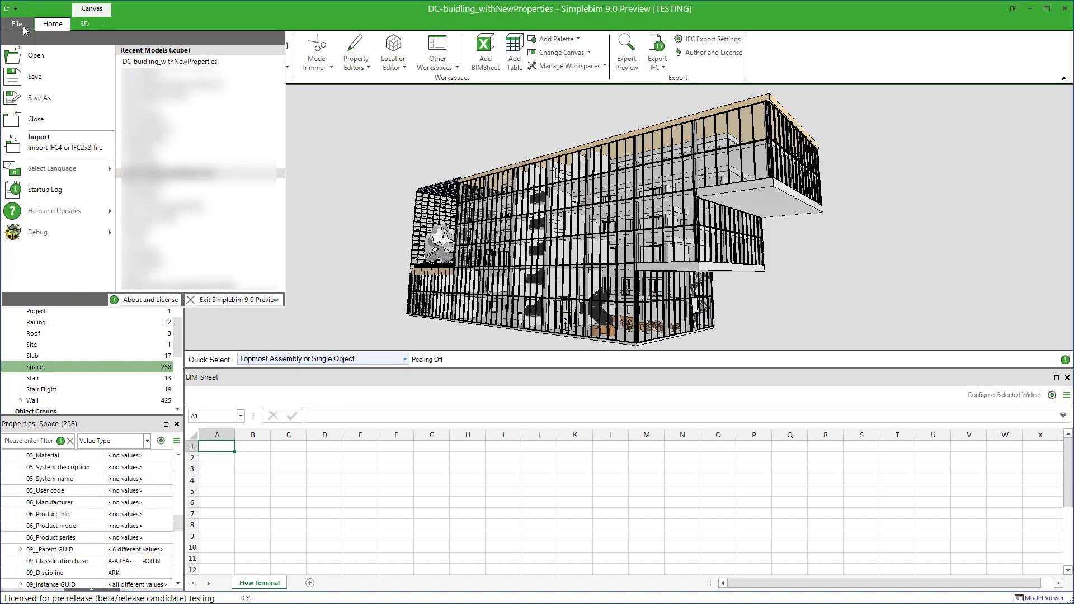
pyautogui.moveTo(170, 61)
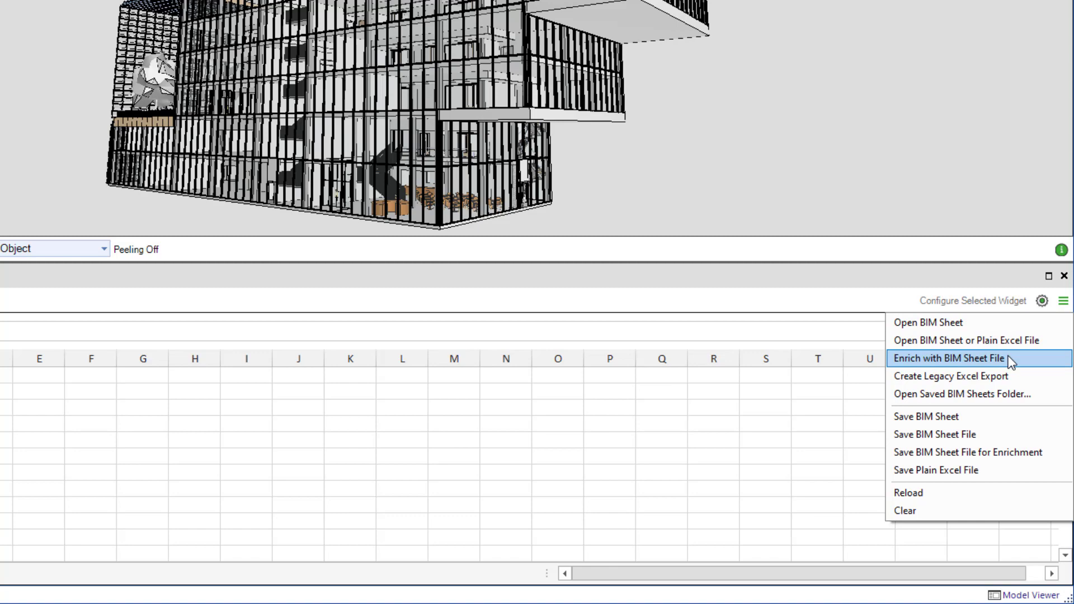
# Step: Enrich from MyExistingCalculationForEnrichment_2.xlsx and select the first five flow terminal rows (C3:C7)
pyautogui.click(945, 359)
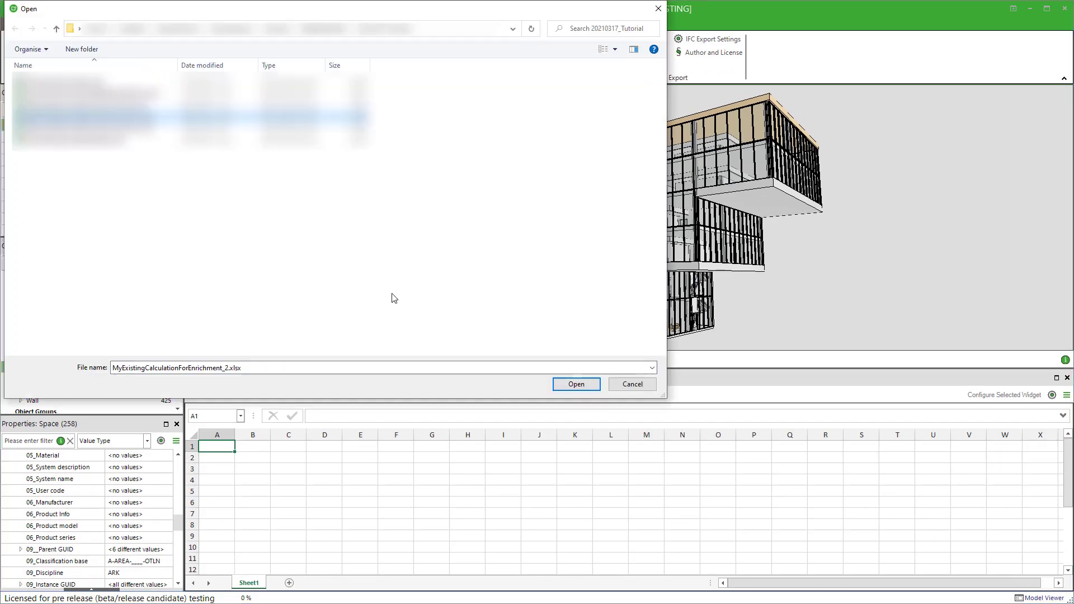
pyautogui.click(575, 383)
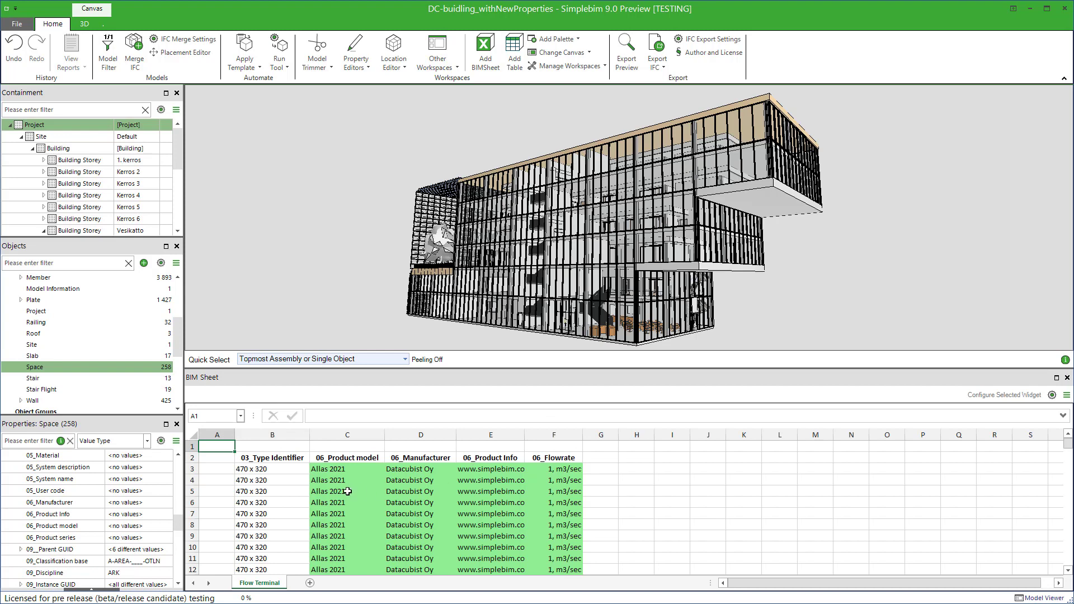
pyautogui.click(347, 469)
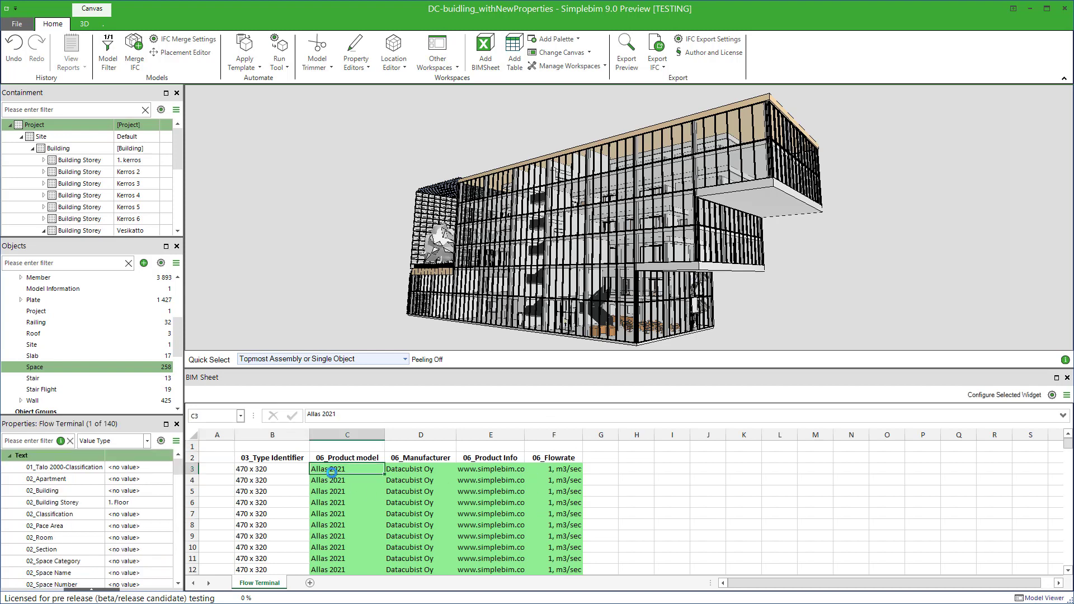
pyautogui.click(347, 491)
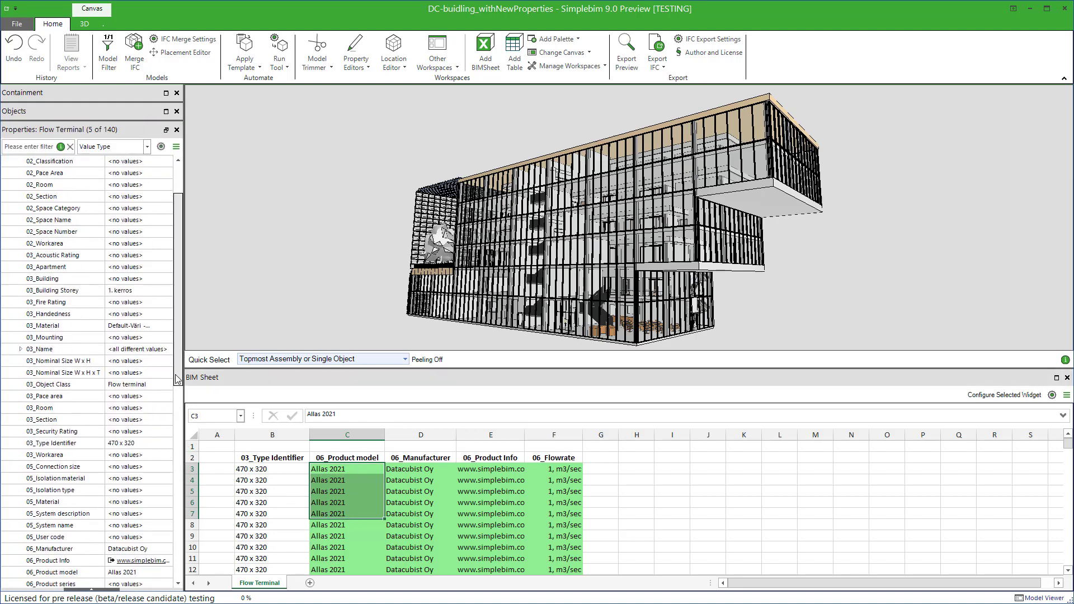
pyautogui.scroll(-3)
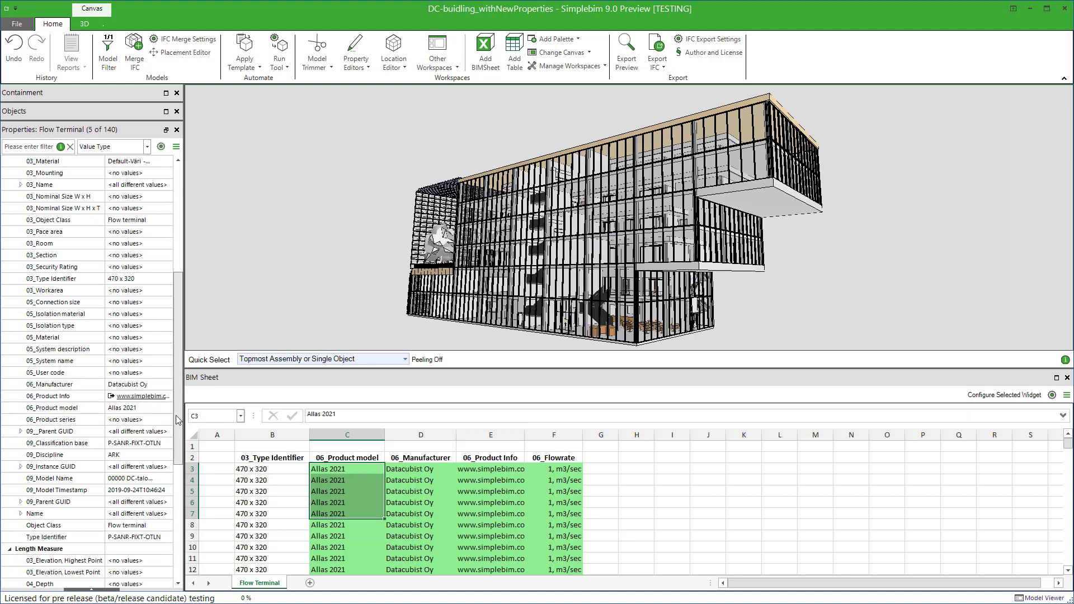
pyautogui.scroll(-3)
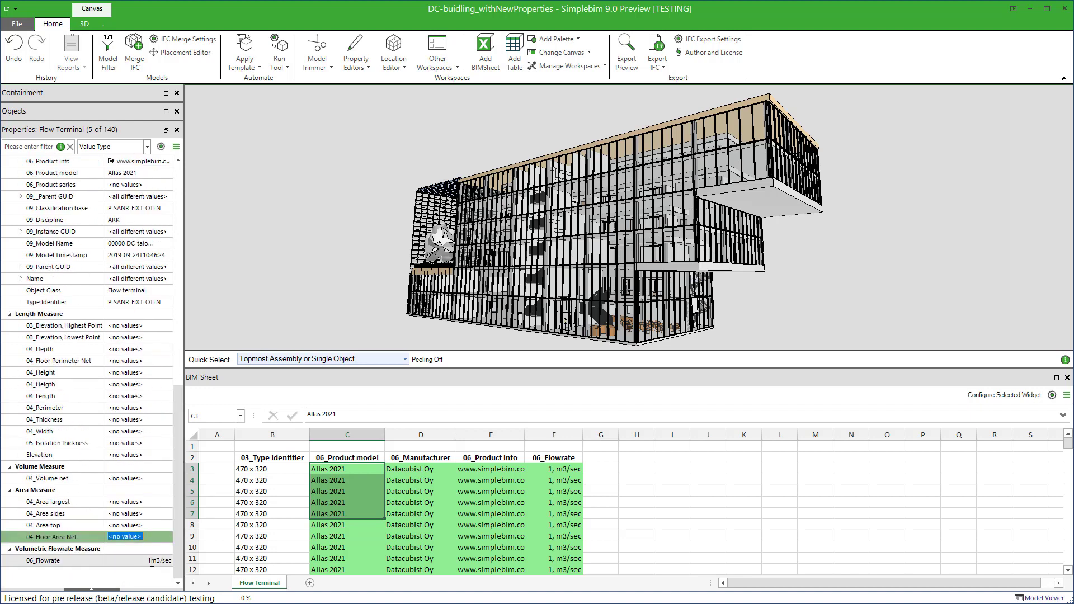
pyautogui.click(599, 469)
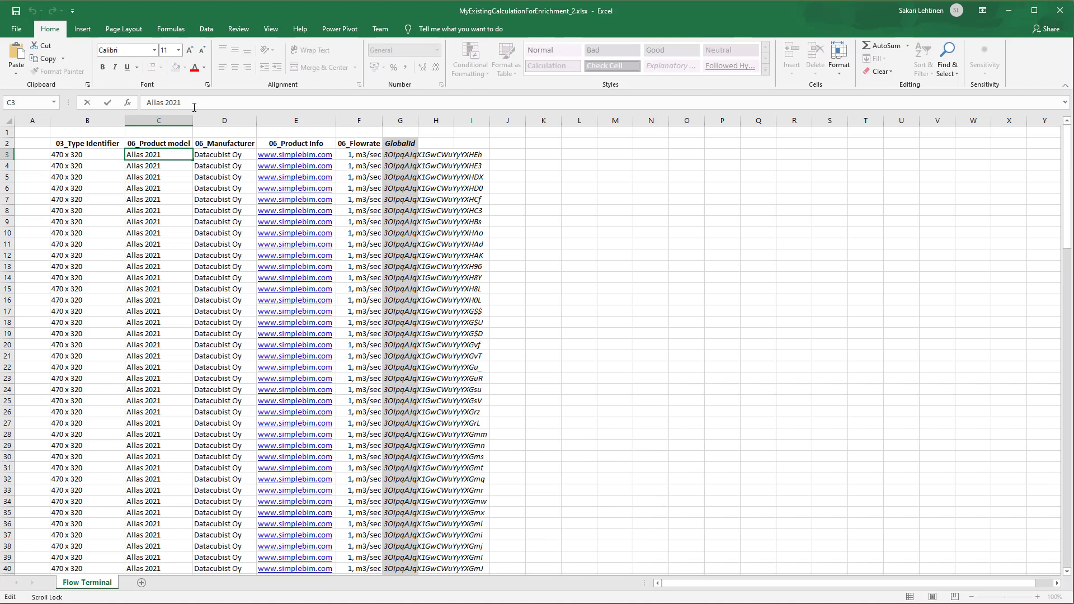
# Step: Enter 'Allas 2020' as the product model in cell C3 of the workbook
pyautogui.write('Allas 2020')
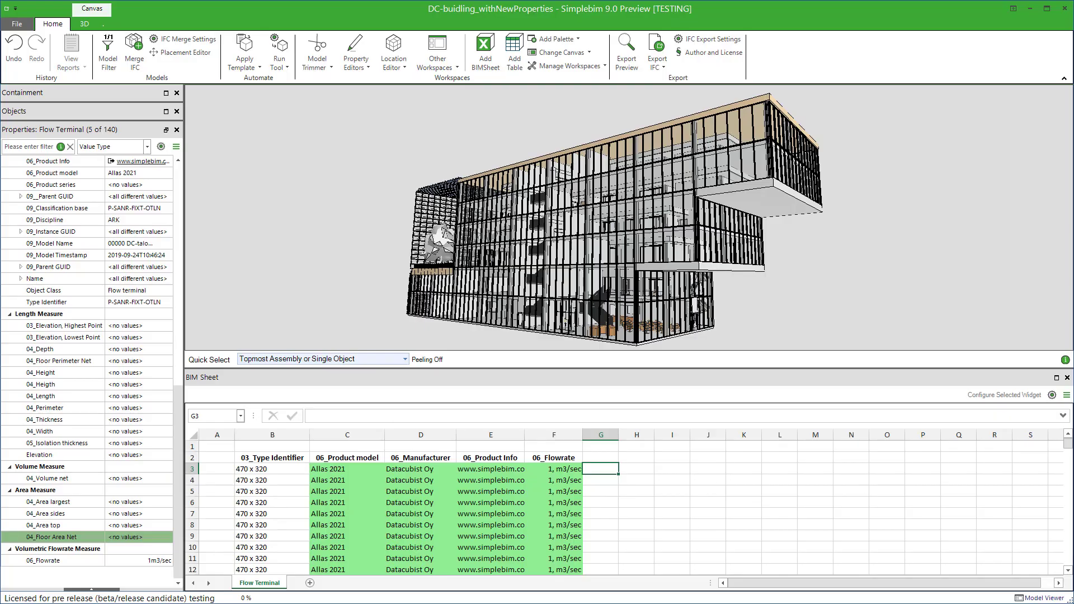
# Step: Re-enrich from the edited workbook so the first terminals read Allas 2020 with '_edited' identifiers
pyautogui.click(1066, 395)
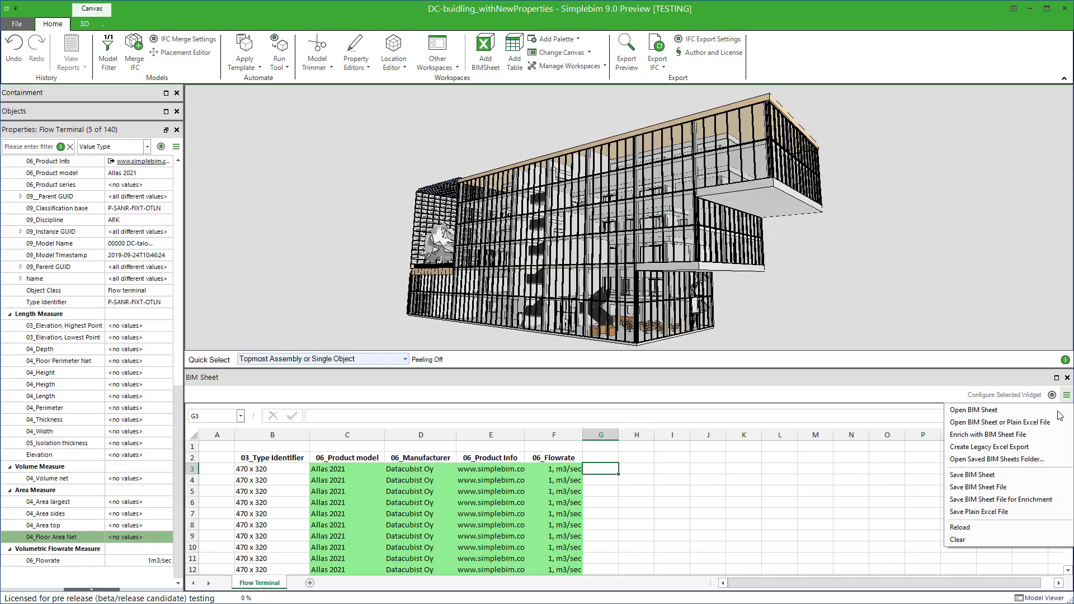
pyautogui.click(1000, 422)
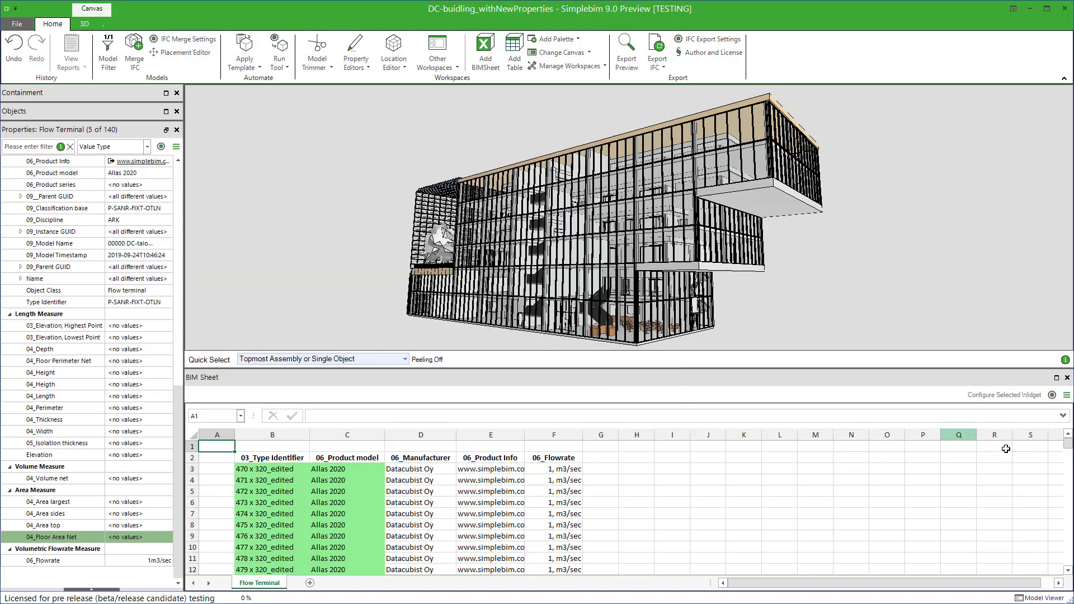
pyautogui.scroll(-3)
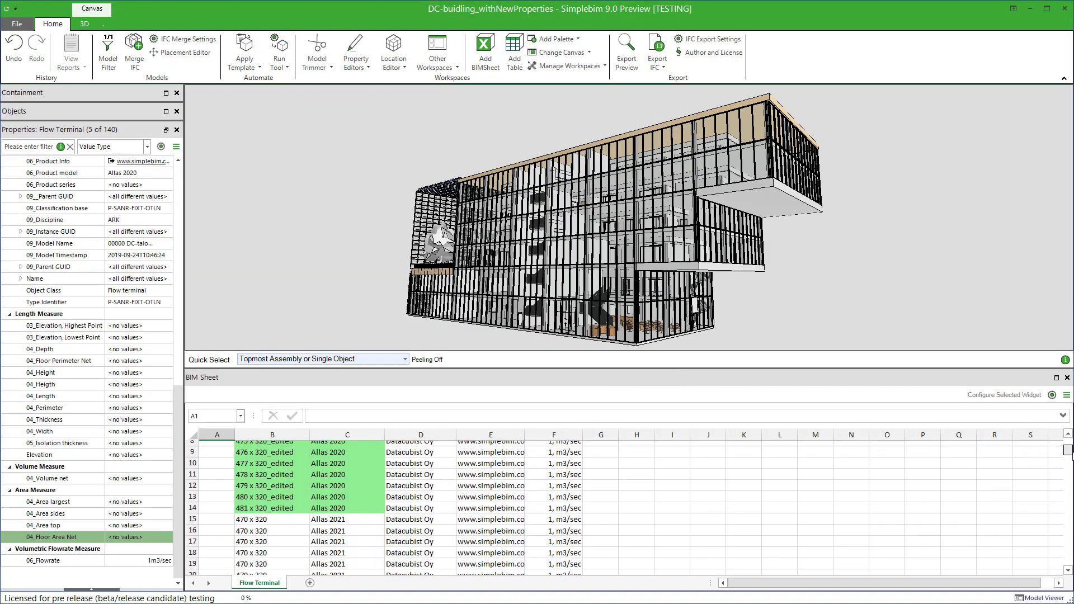
pyautogui.scroll(3)
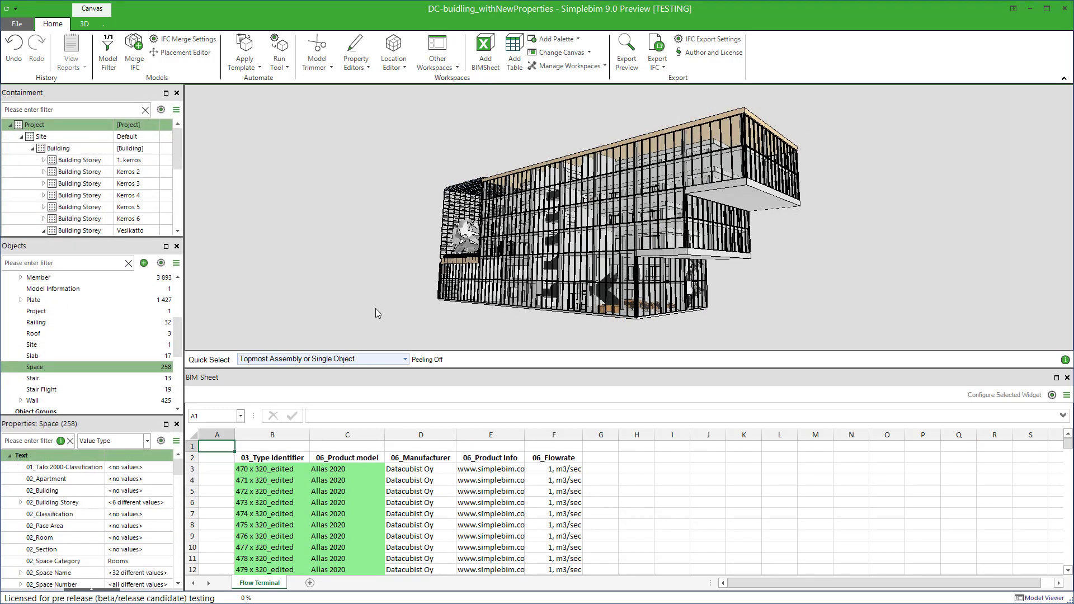
pyautogui.moveTo(166, 425)
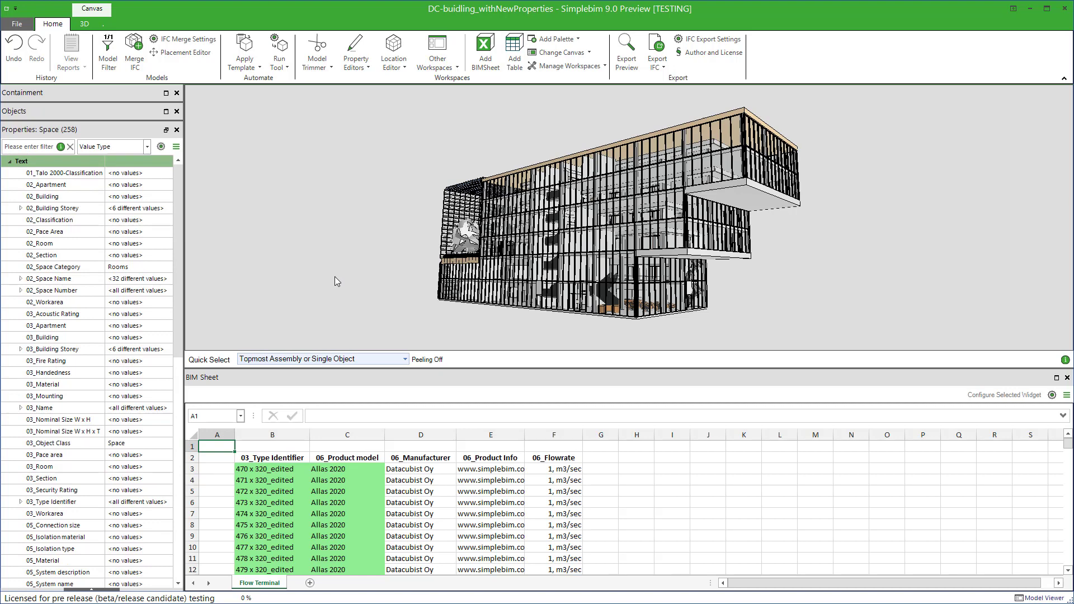
pyautogui.moveTo(79, 267)
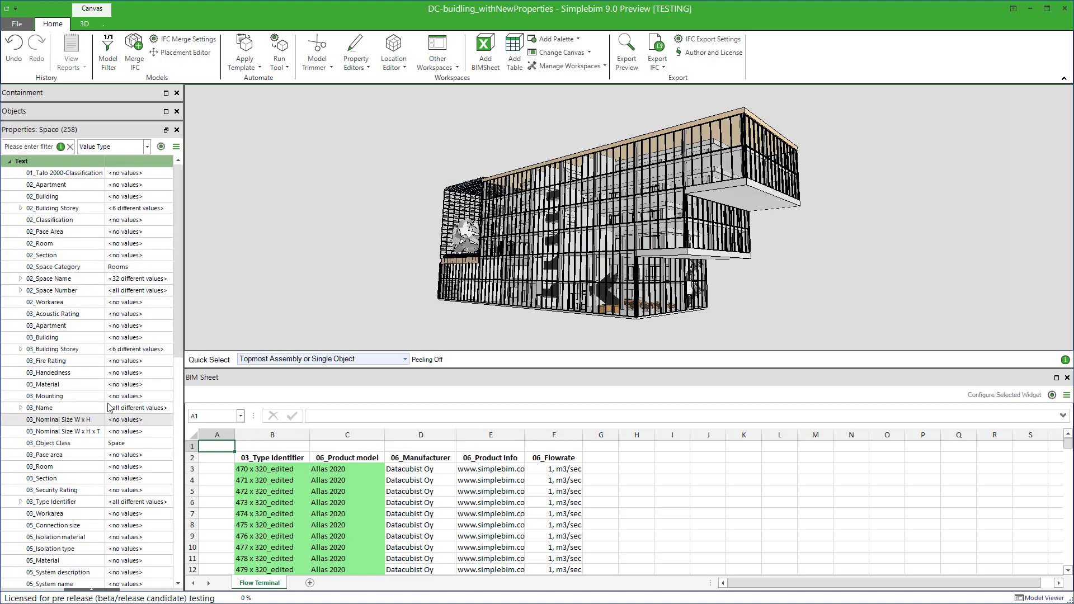
pyautogui.moveTo(486, 48)
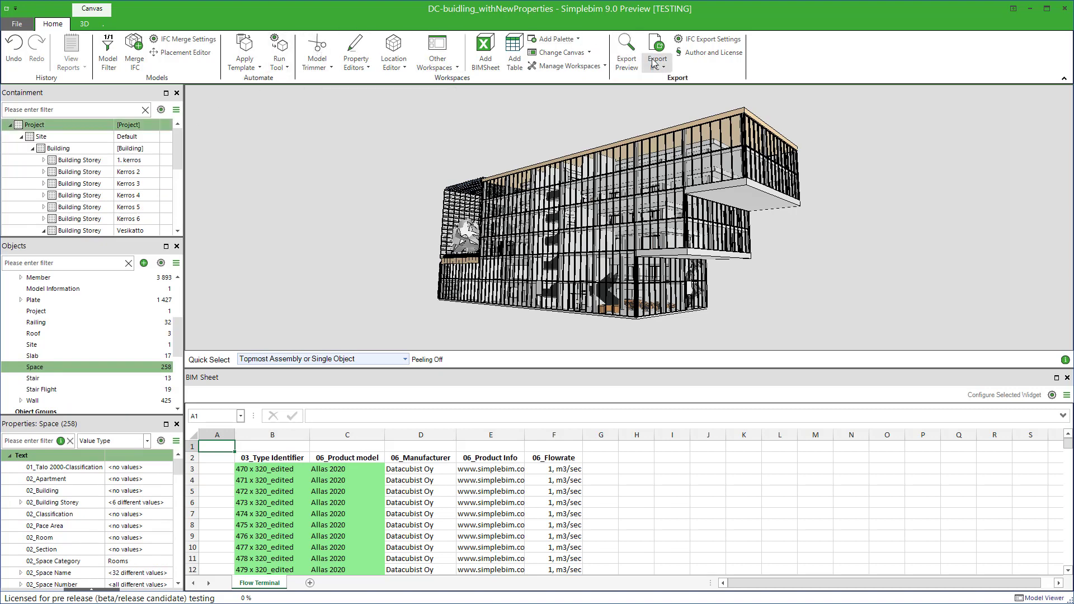
pyautogui.moveTo(656, 48)
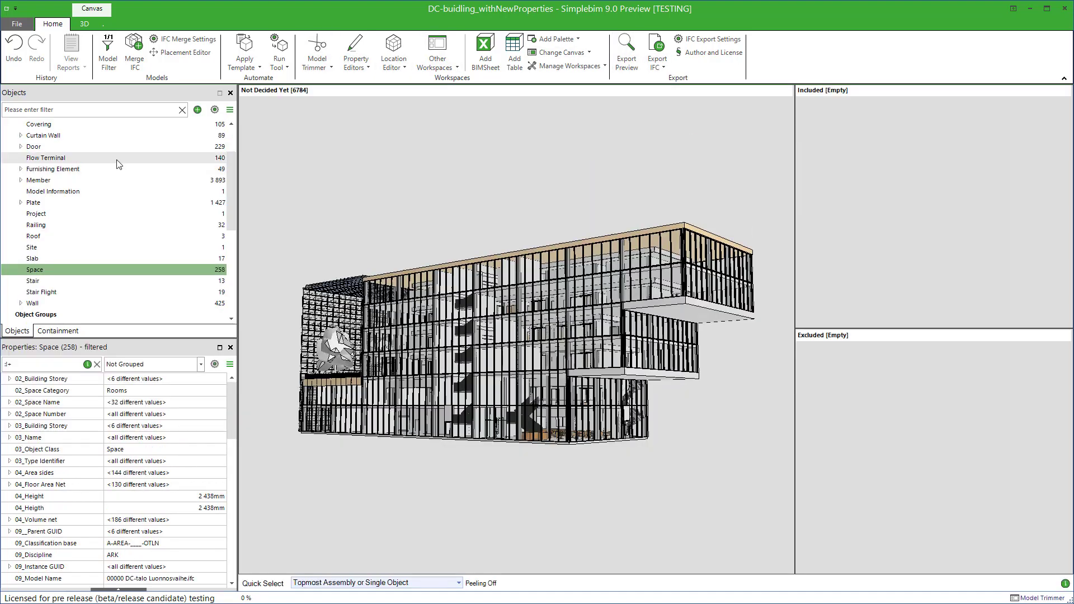
# Step: Include the 53 Datacubist Oy flow terminals and save them as DC_Building (EDITED).ifc
pyautogui.click(46, 157)
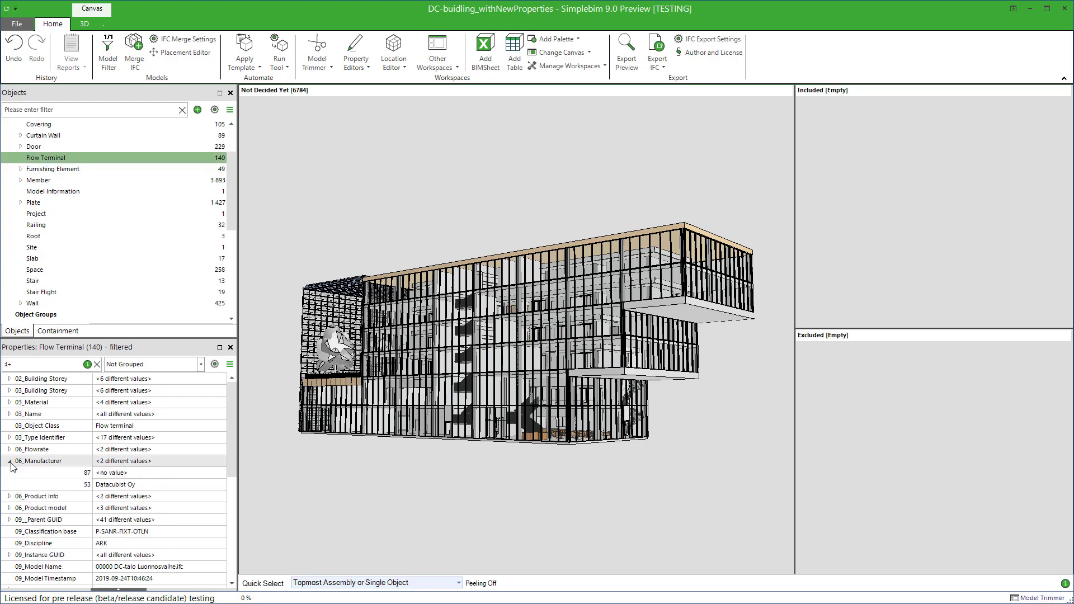
pyautogui.click(115, 485)
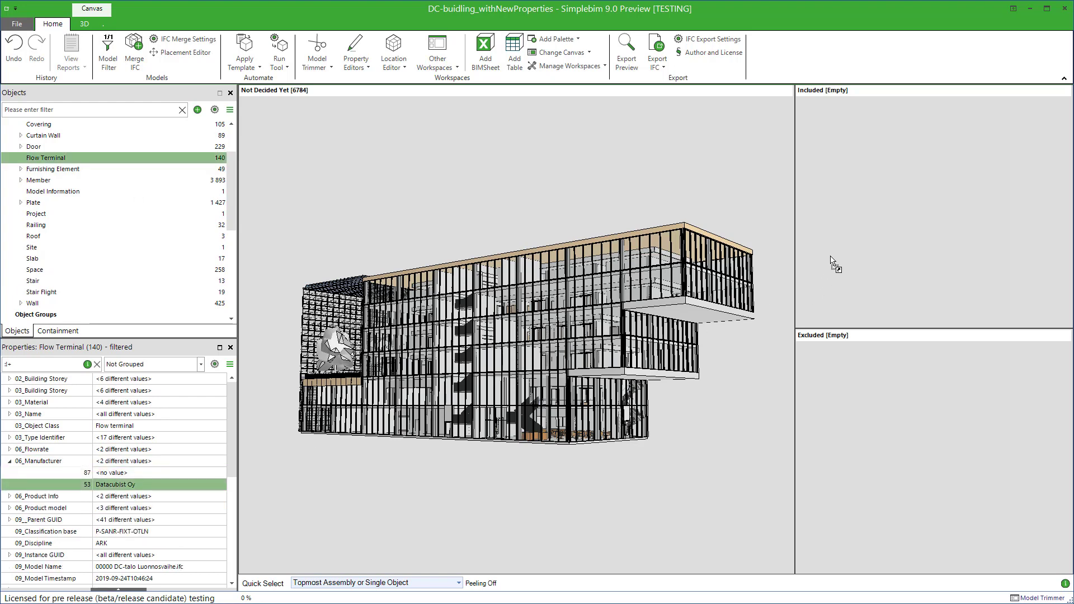
pyautogui.click(656, 52)
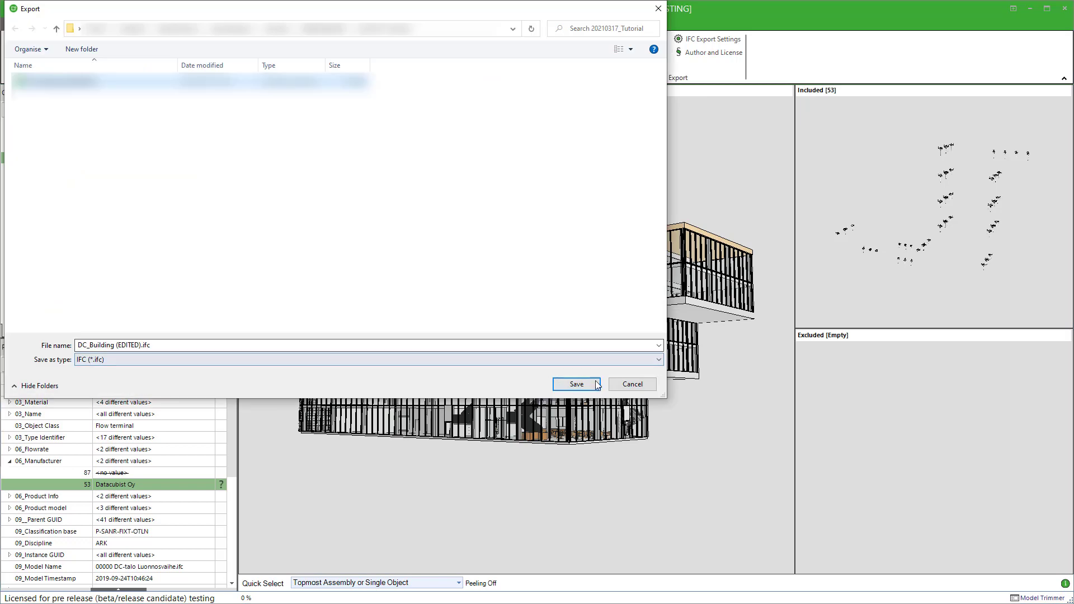
pyautogui.click(575, 384)
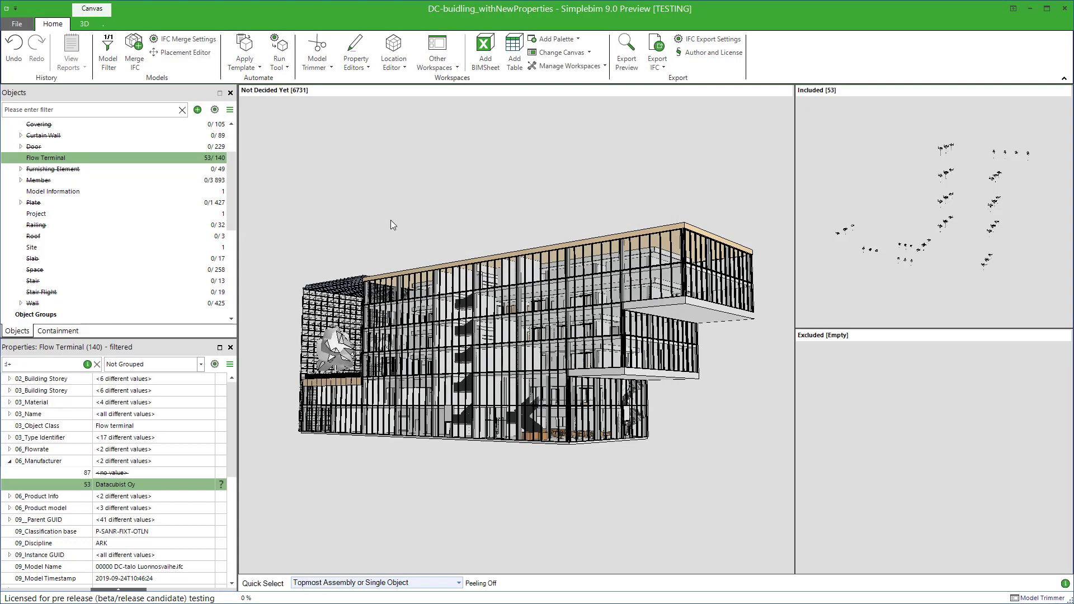